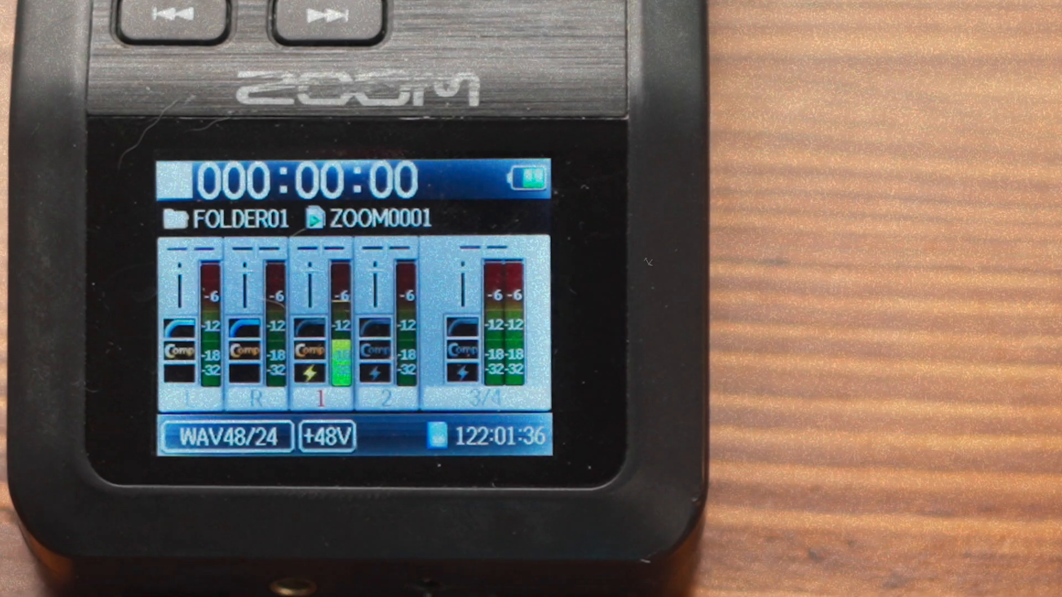
Find the Compressor effect, apply it to the dialogue clip and bring up its settings
click(1021, 259)
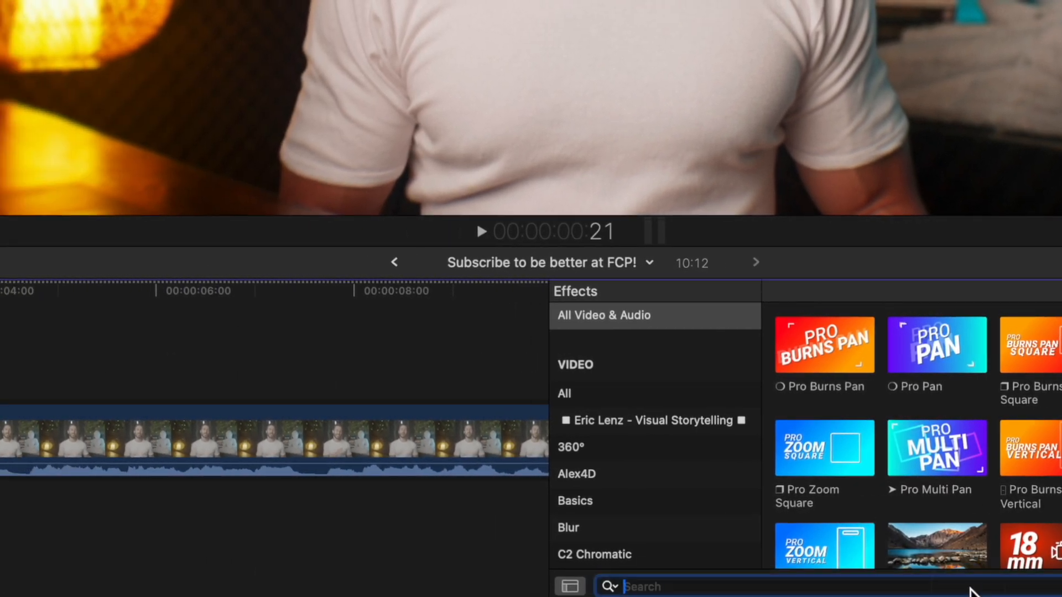
text(compressor)
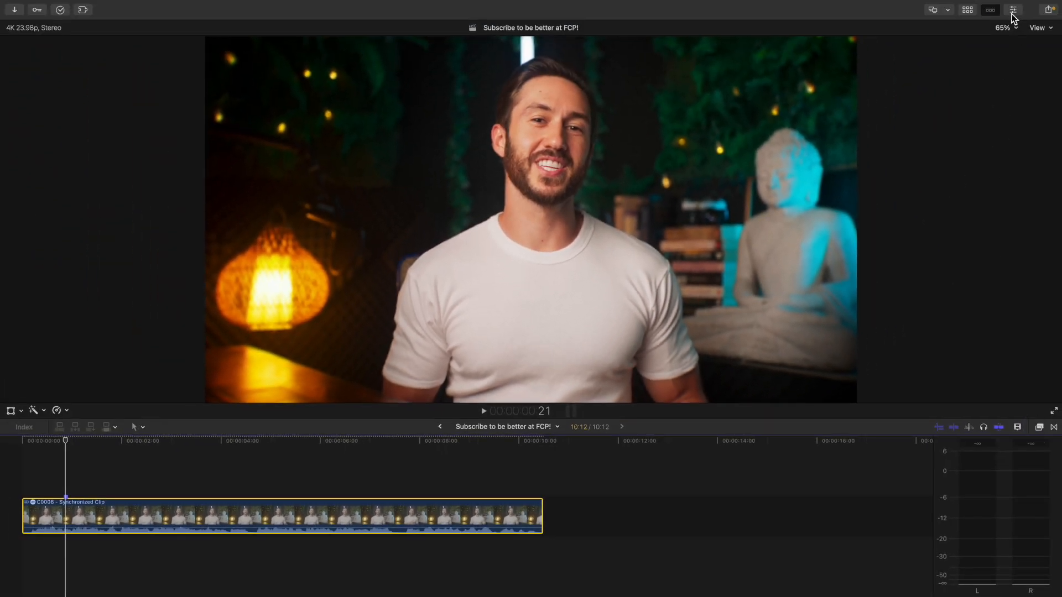
click(1012, 10)
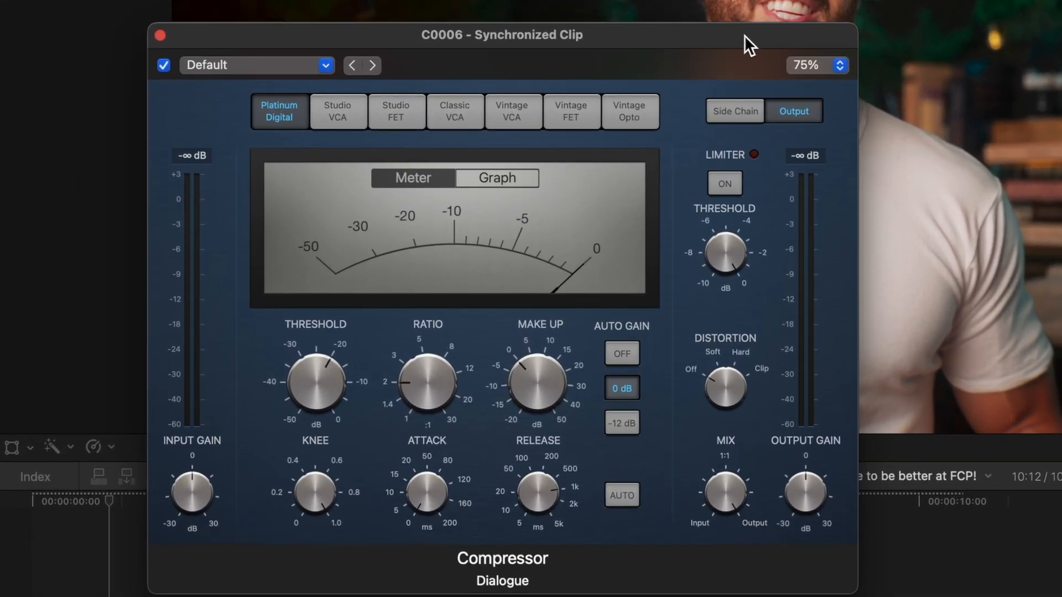
Load the Vocal Compressor 03 voice preset and lower its threshold to about -15.5 dB
click(256, 65)
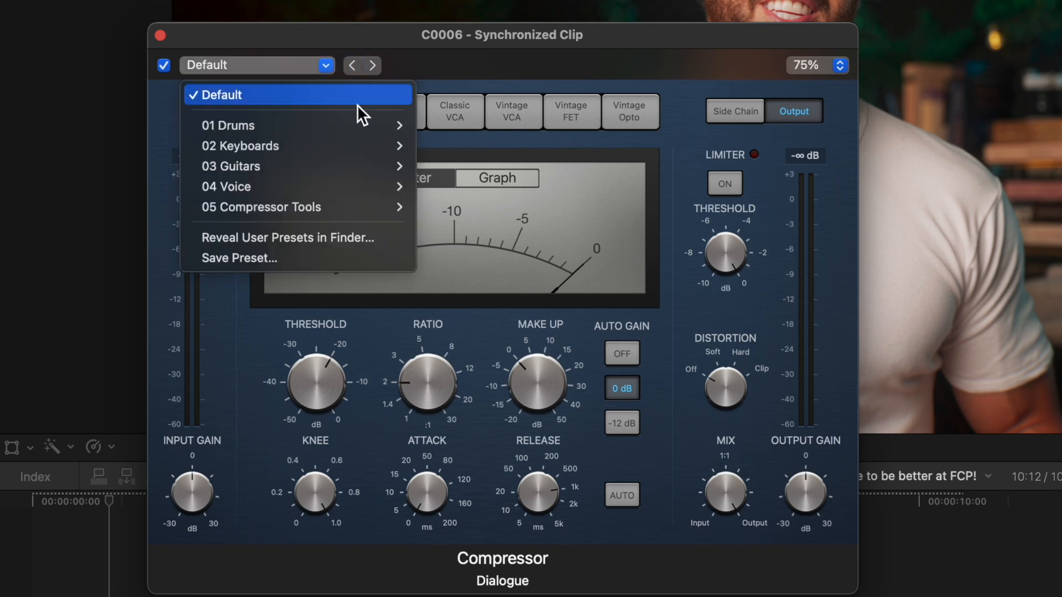
mouse_move(226, 186)
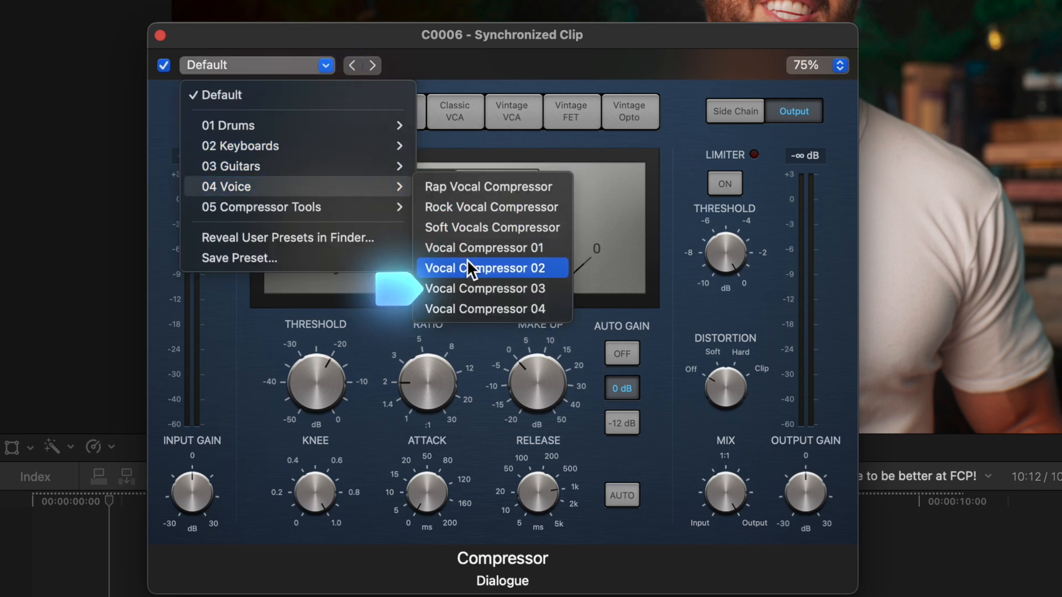
click(484, 288)
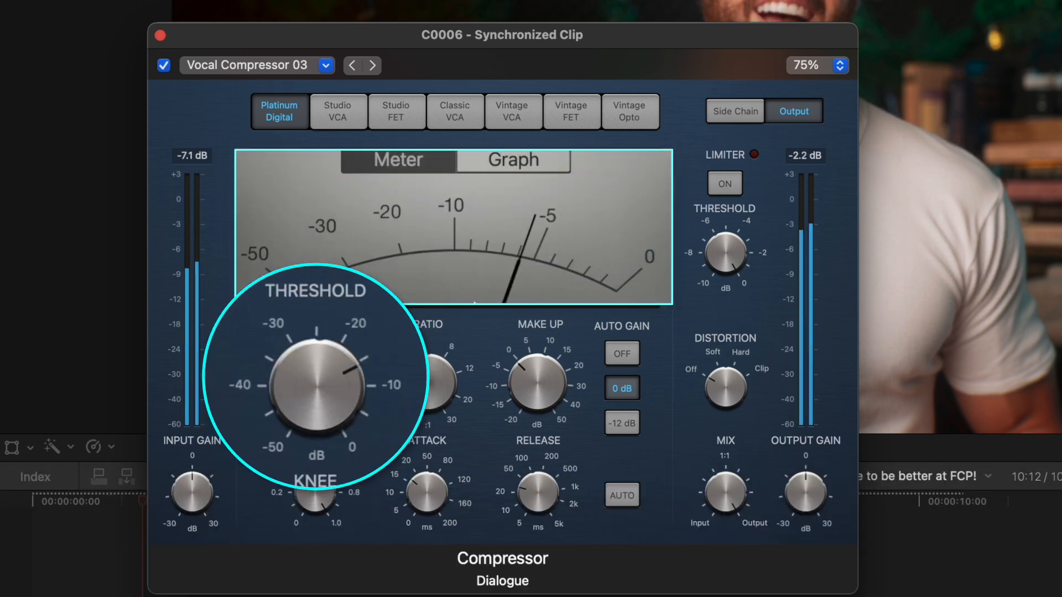
drag(328, 399, 332, 427)
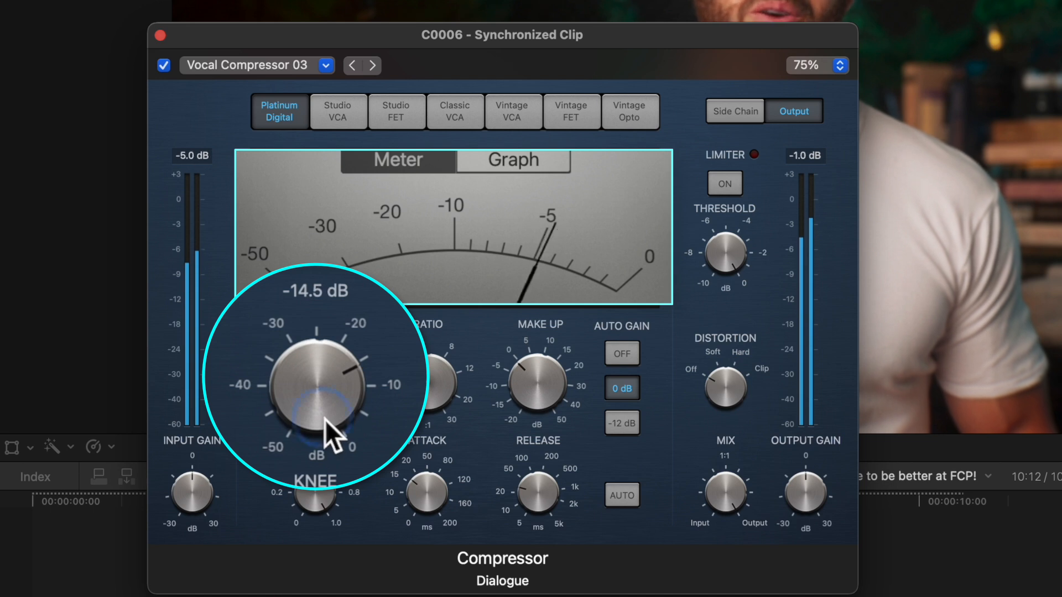
drag(315, 420, 319, 440)
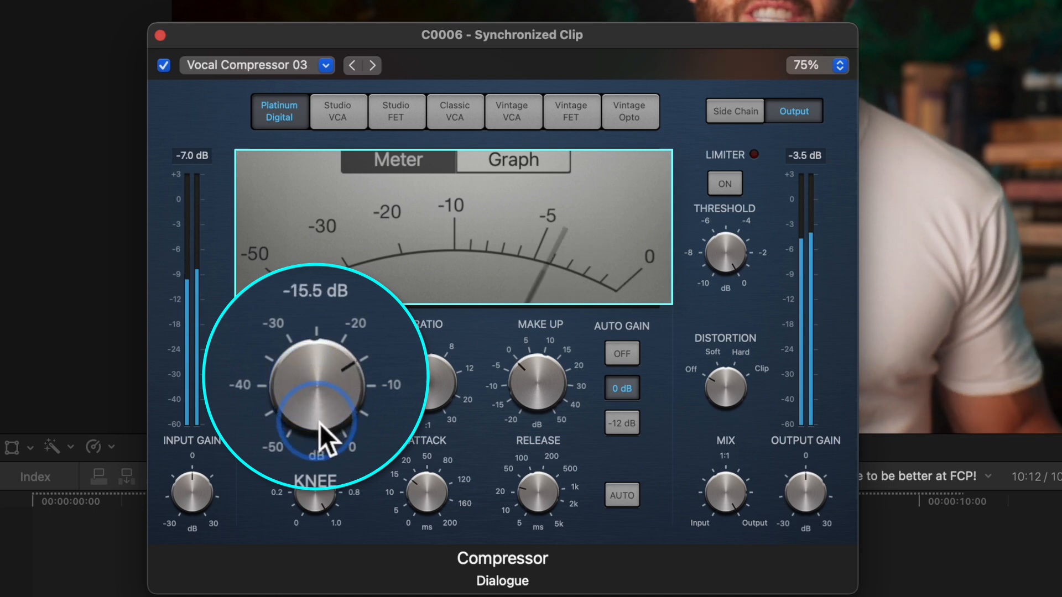
drag(315, 434, 321, 406)
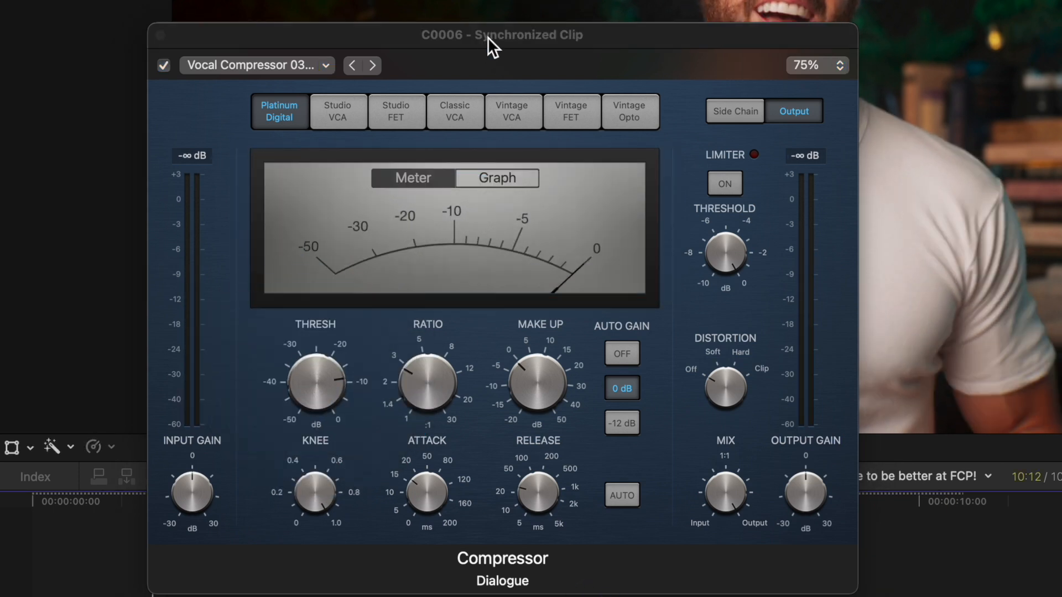
Loop the playback with Cmd+L and raise the compressor threshold to about -11.5 dB
key(cmd+l)
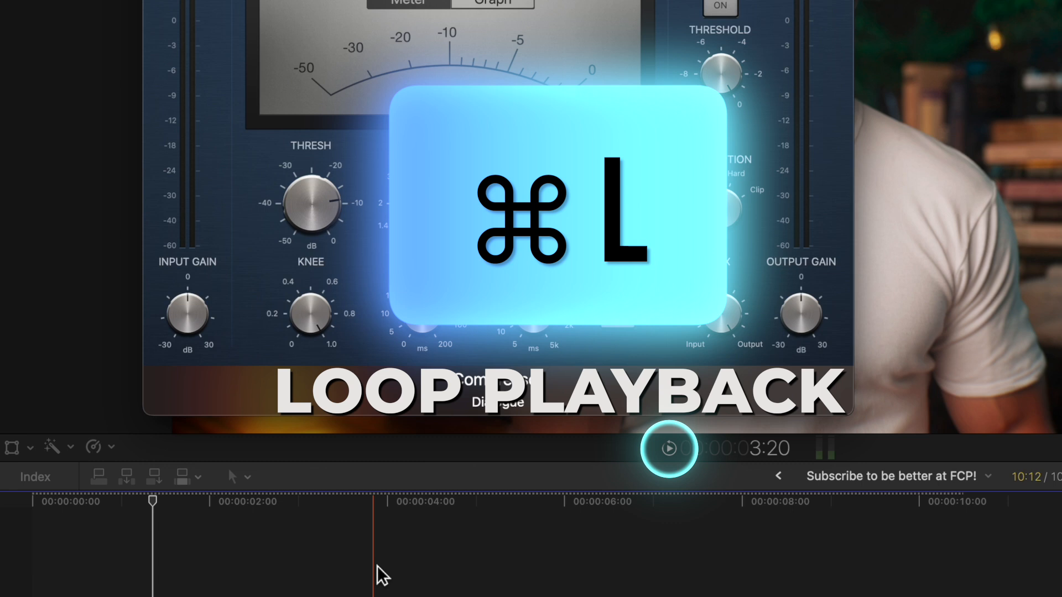
key(cmd+l)
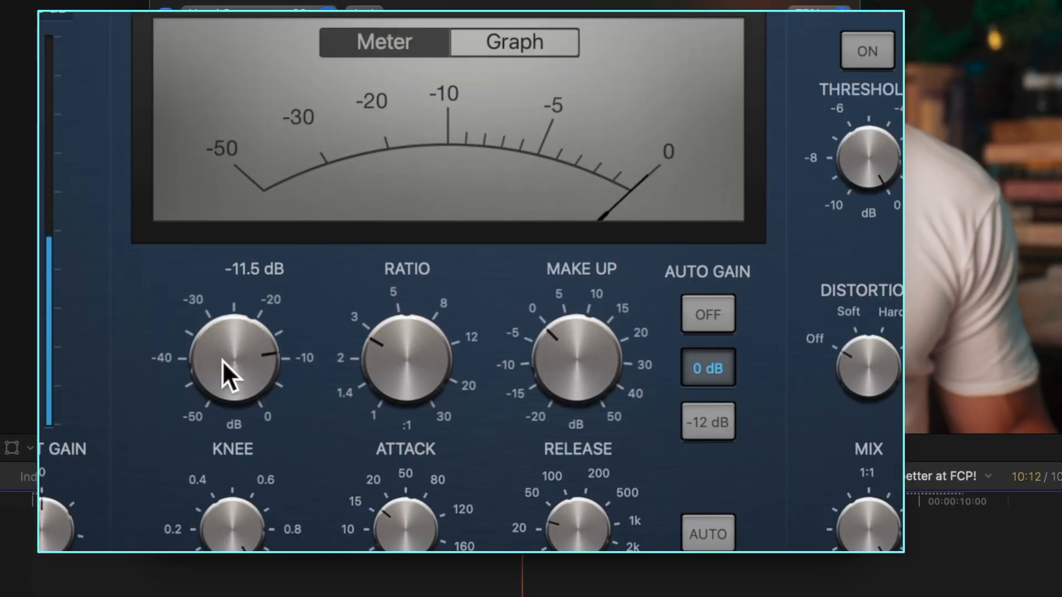
drag(233, 363, 223, 386)
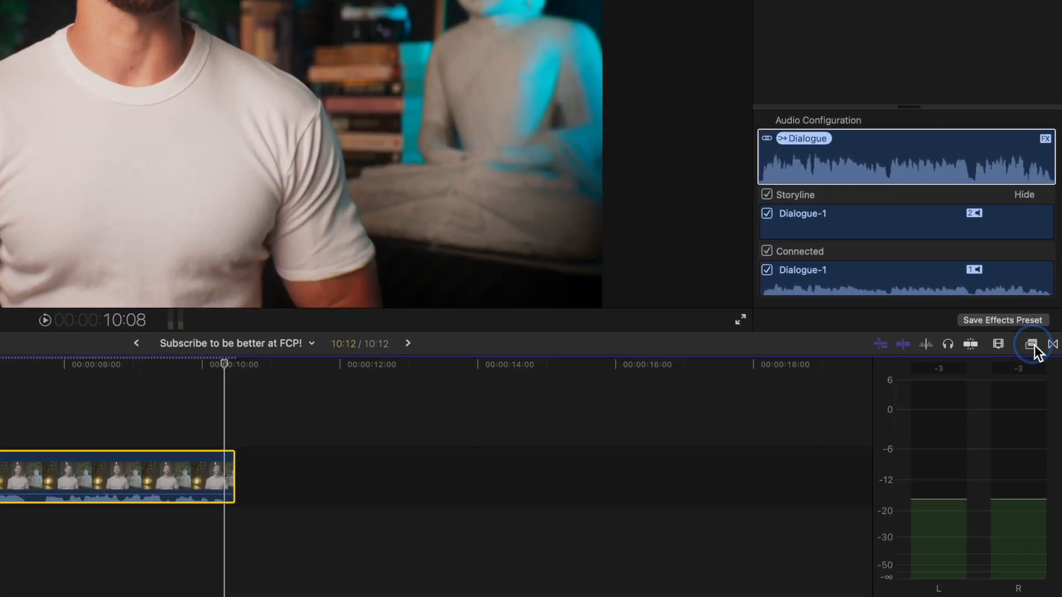
Narrow the effects collection to limiter effects for the dialogue clip
click(1029, 344)
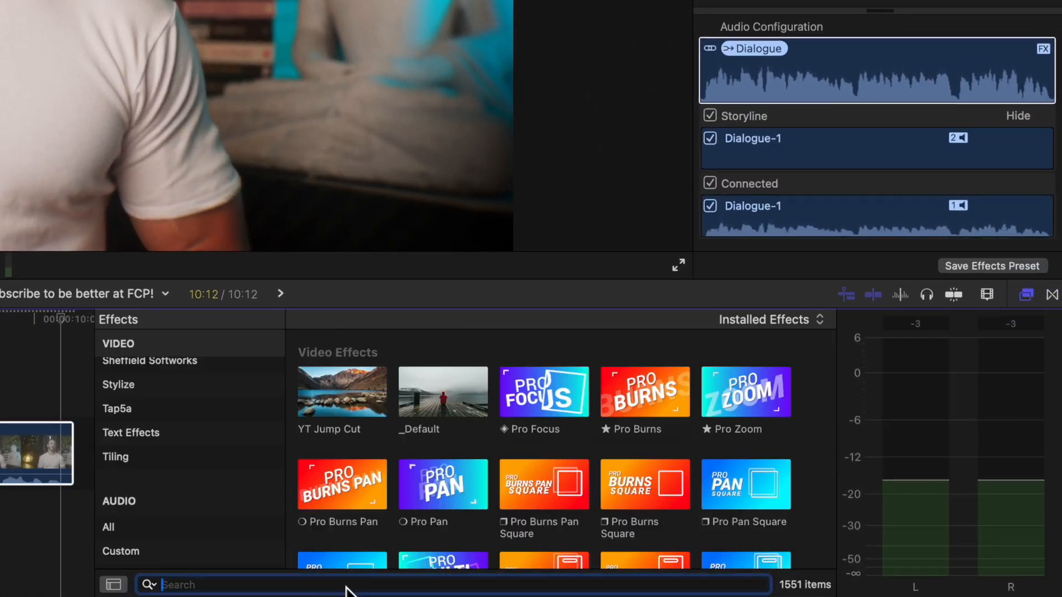
text(limiter)
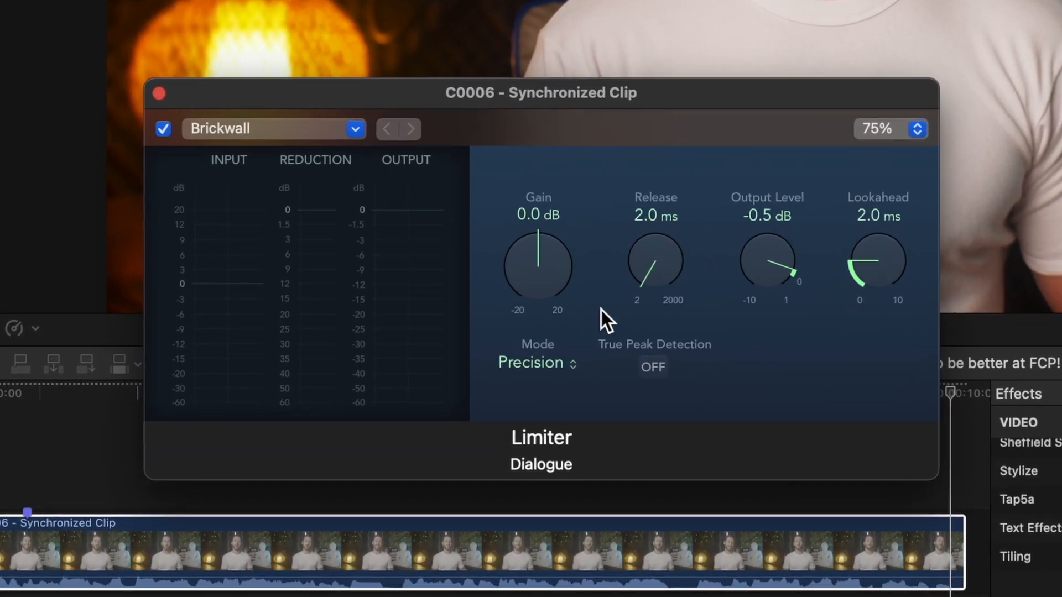
Set the limiter to Legacy mode, 4 ms lookahead, 100 ms release and a lower output level
click(535, 363)
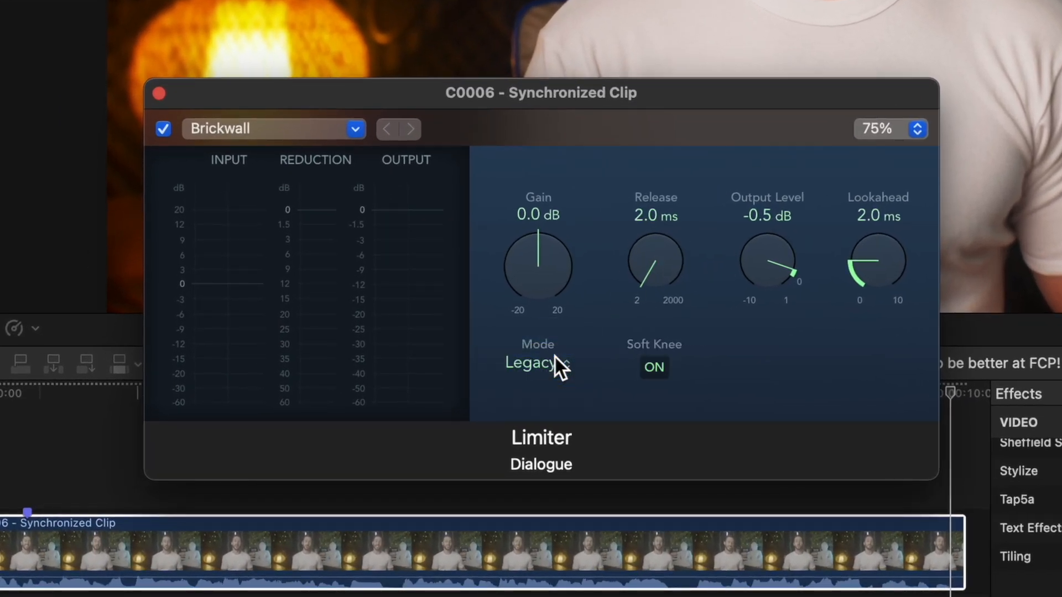
drag(877, 264, 887, 240)
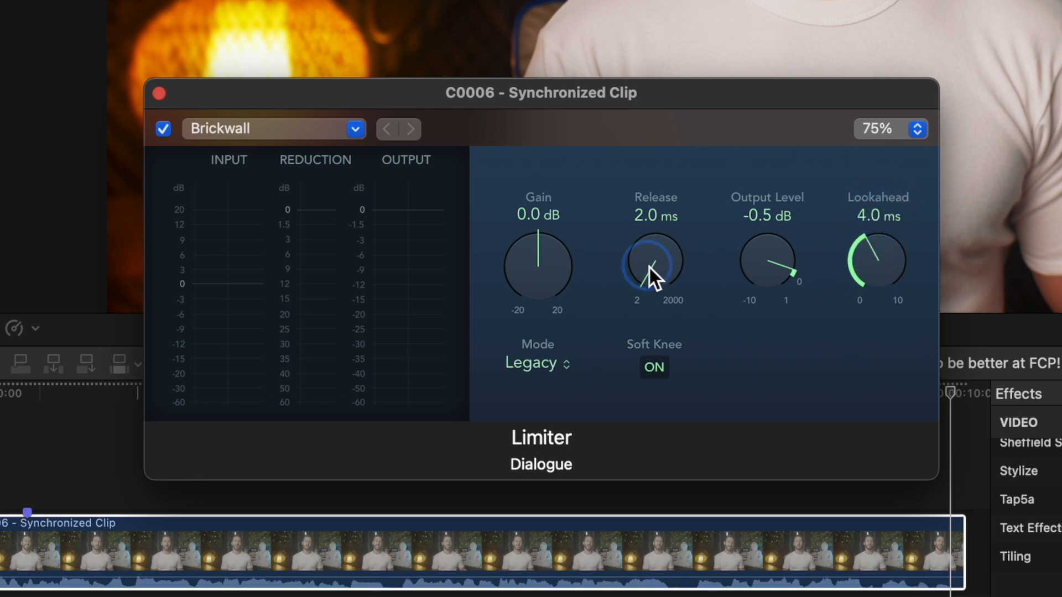
drag(654, 277, 660, 255)
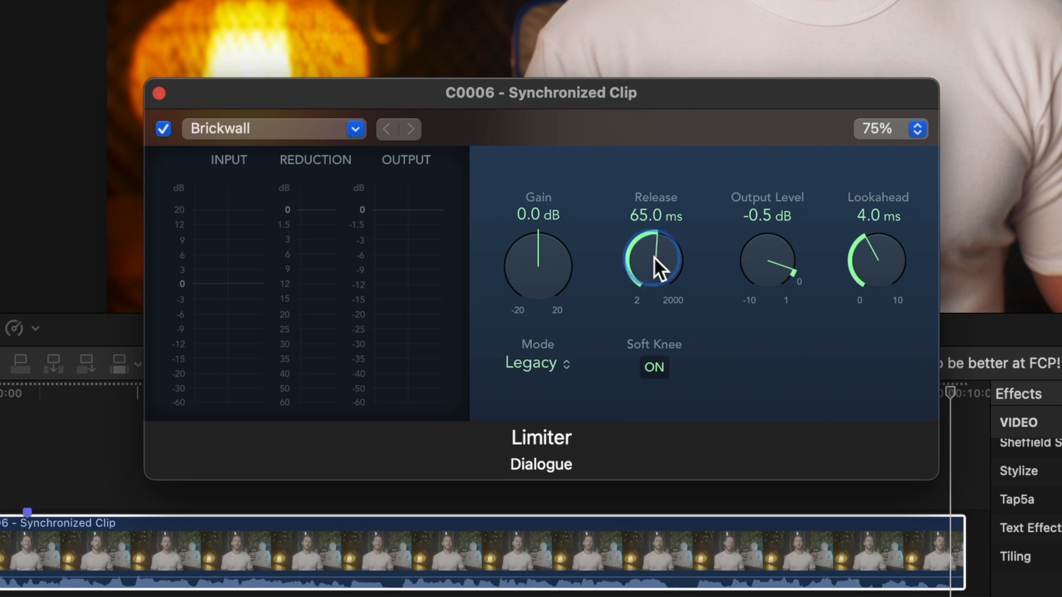
drag(652, 264, 660, 243)
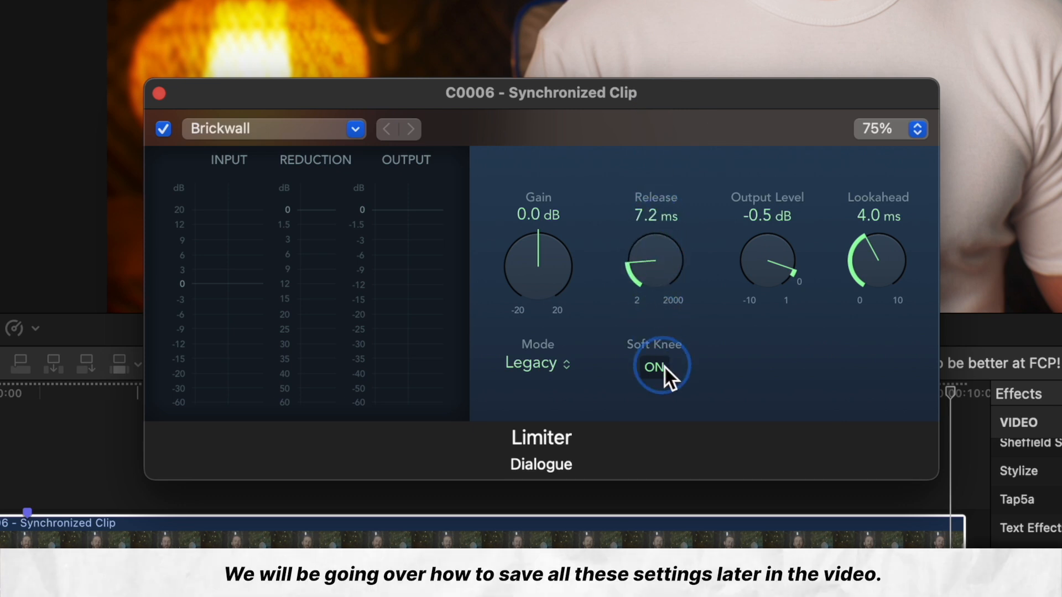
drag(653, 265, 653, 243)
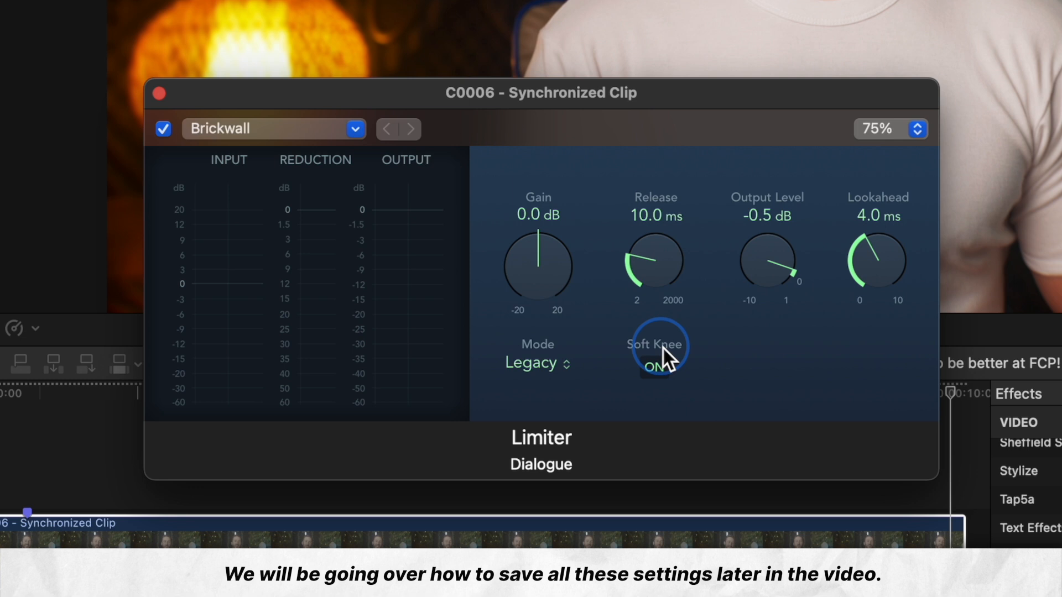
drag(653, 345, 671, 261)
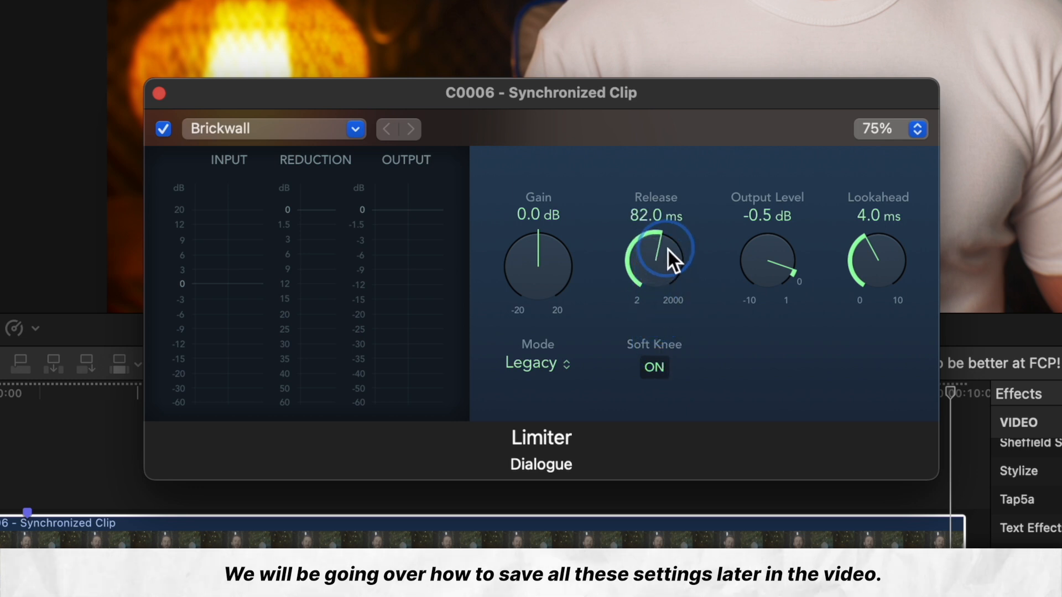
drag(667, 264, 677, 247)
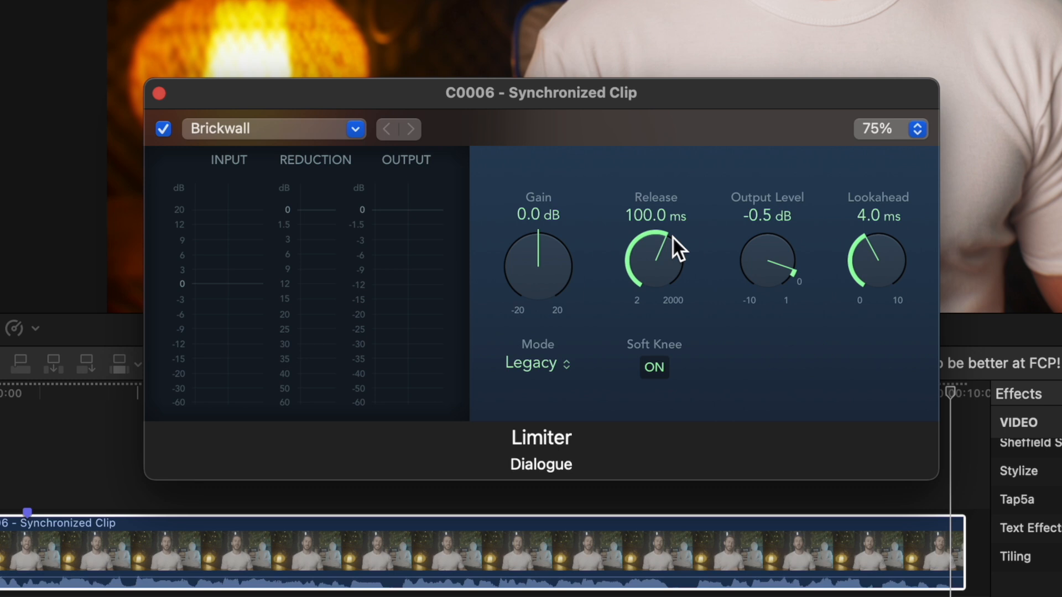
mouse_move(782, 234)
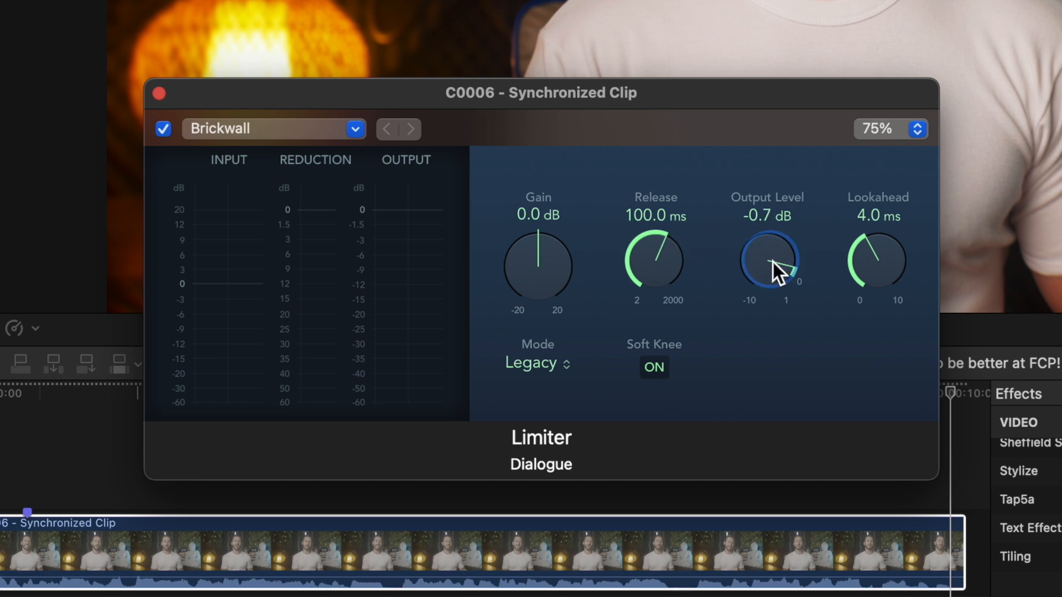
drag(769, 264, 769, 324)
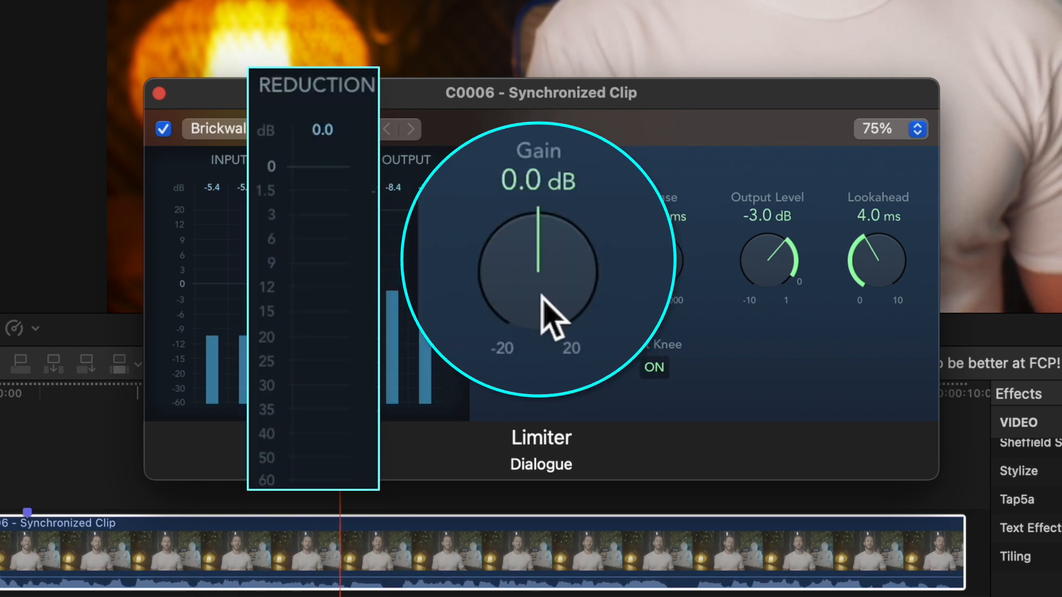
Tune the limiter gain while watching the gain reduction meter
drag(542, 315, 542, 223)
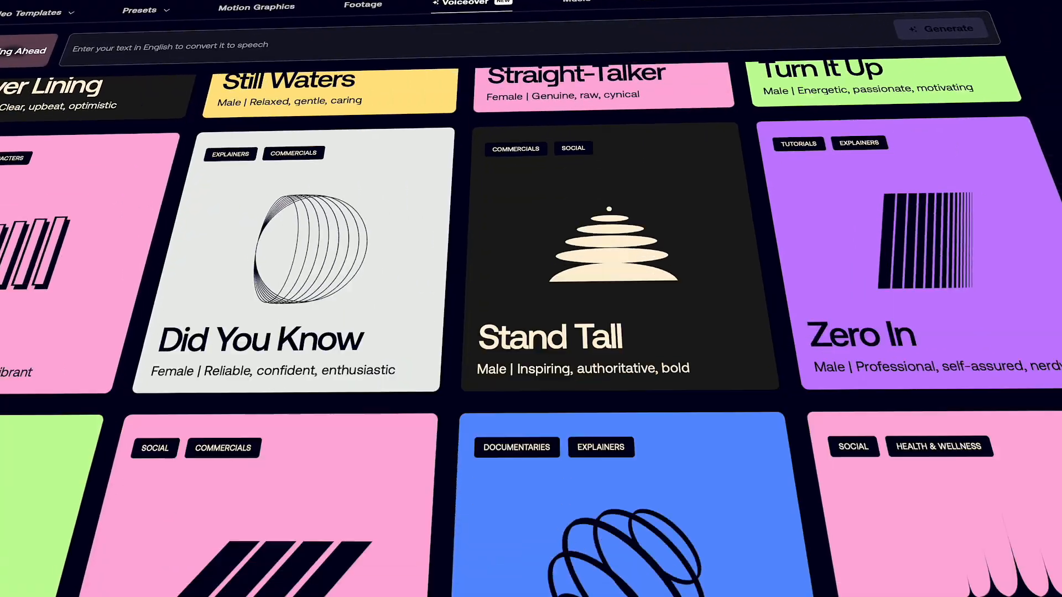
scroll(down, 3)
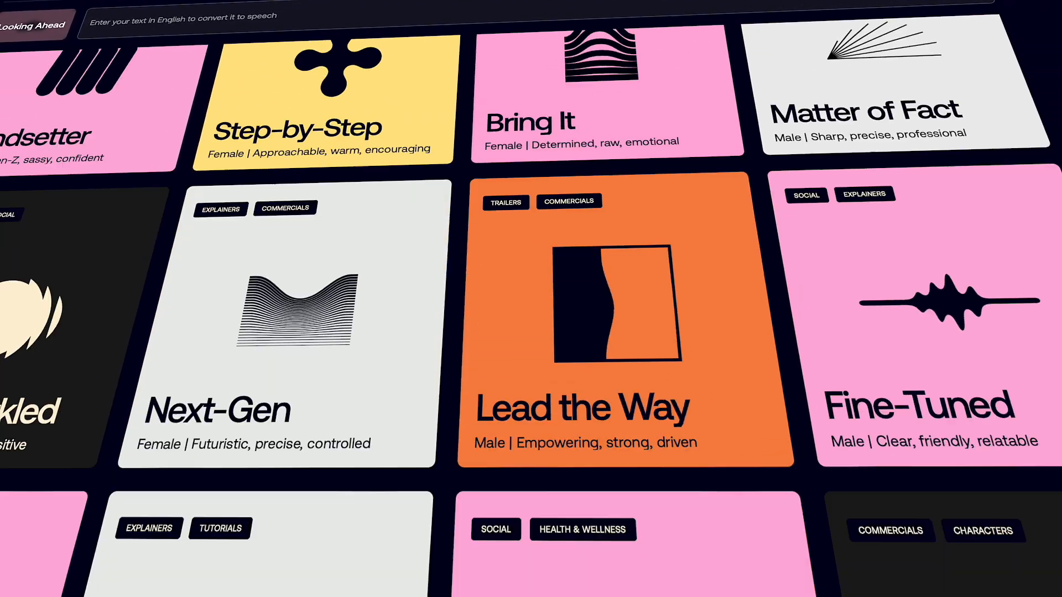
text(I kind of sound like I'm a California g)
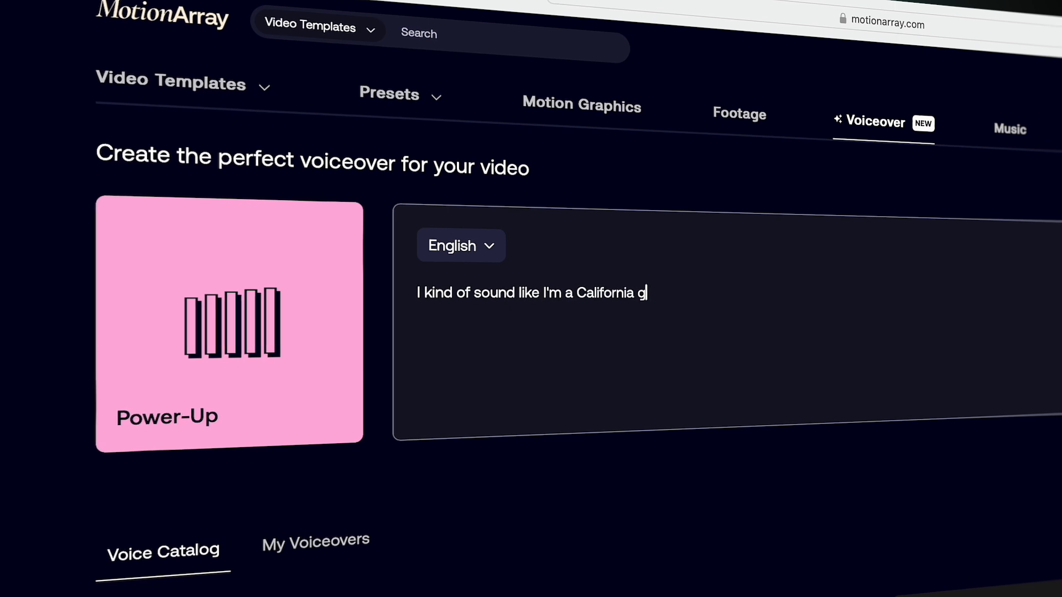
text(irl, right? In all actu)
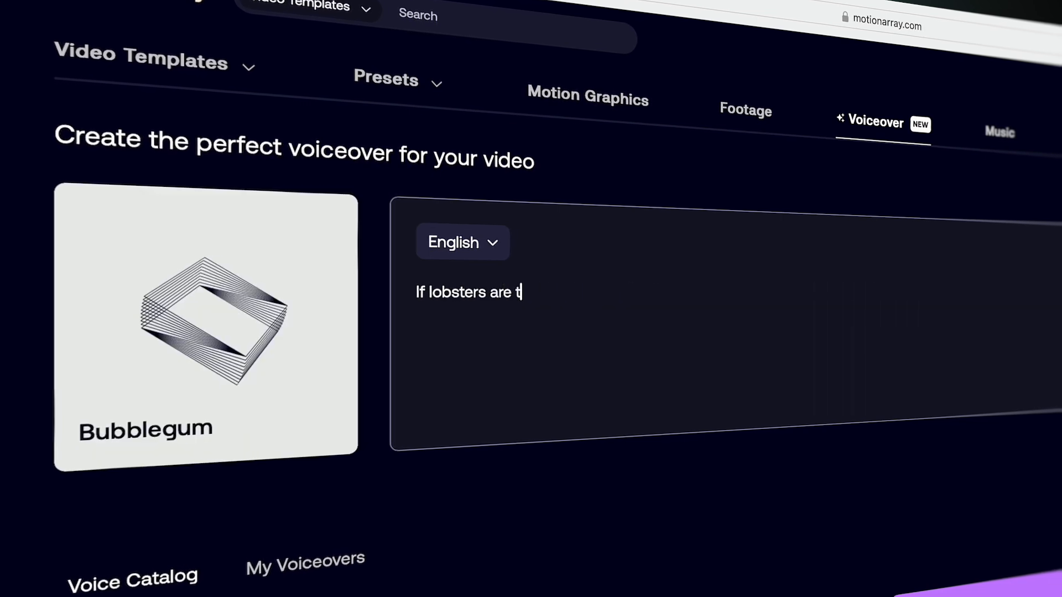
text(he cockroaches of the ocean, then why do th)
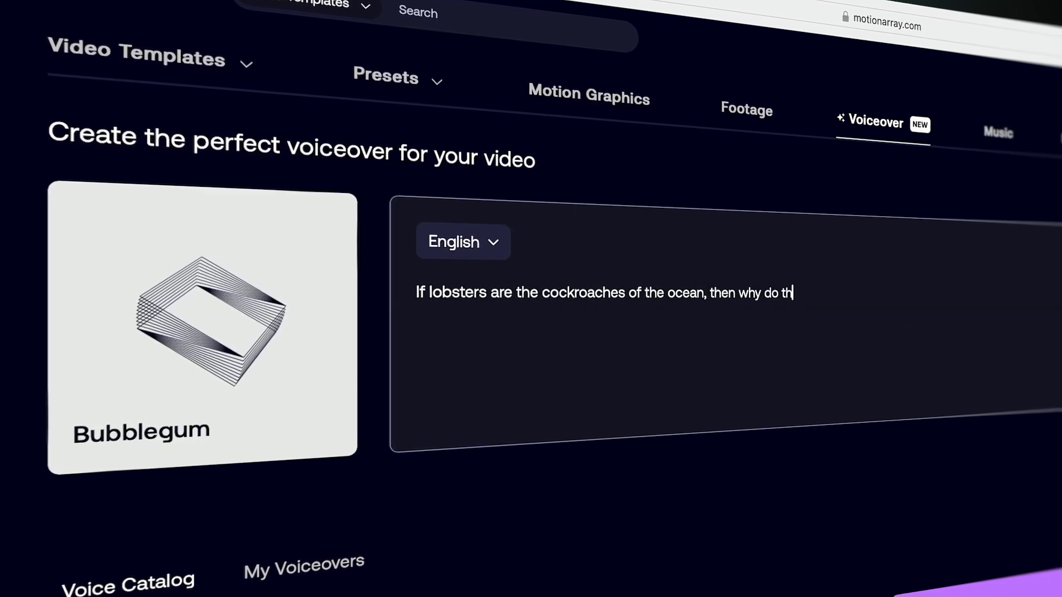
scroll(down, 3)
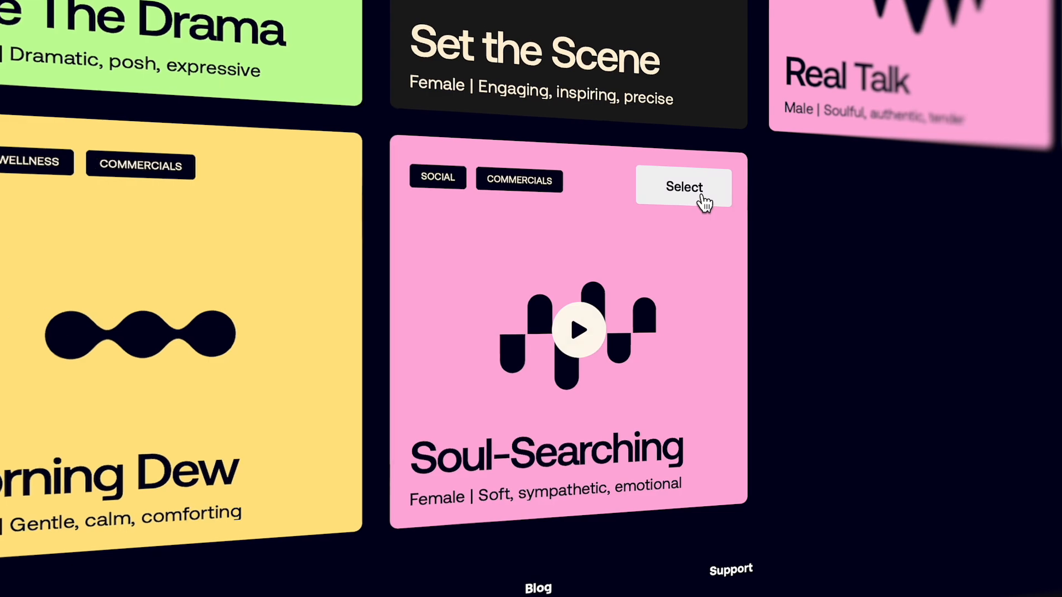
click(683, 187)
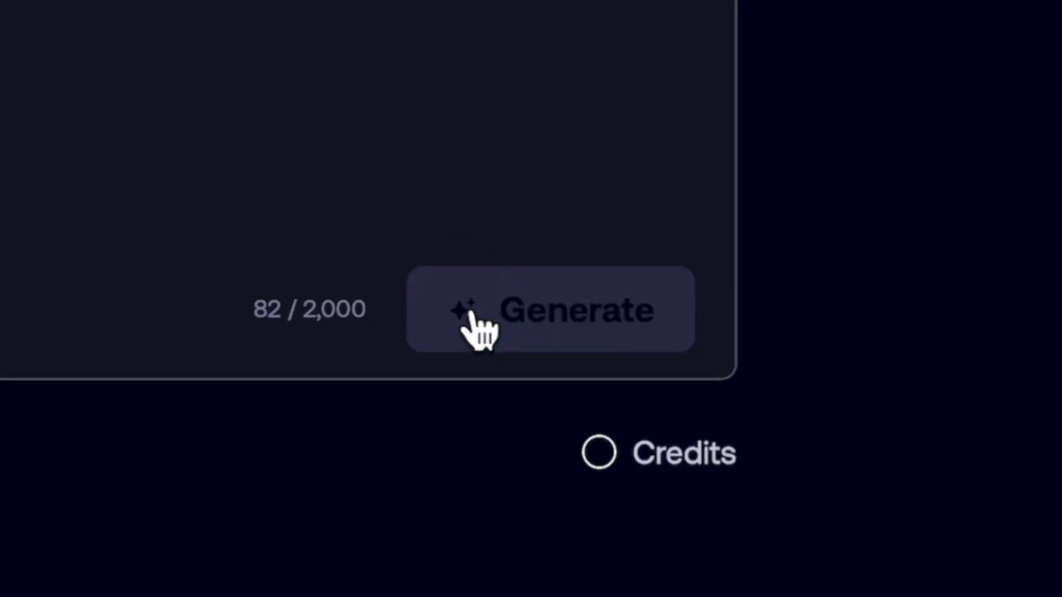
click(550, 310)
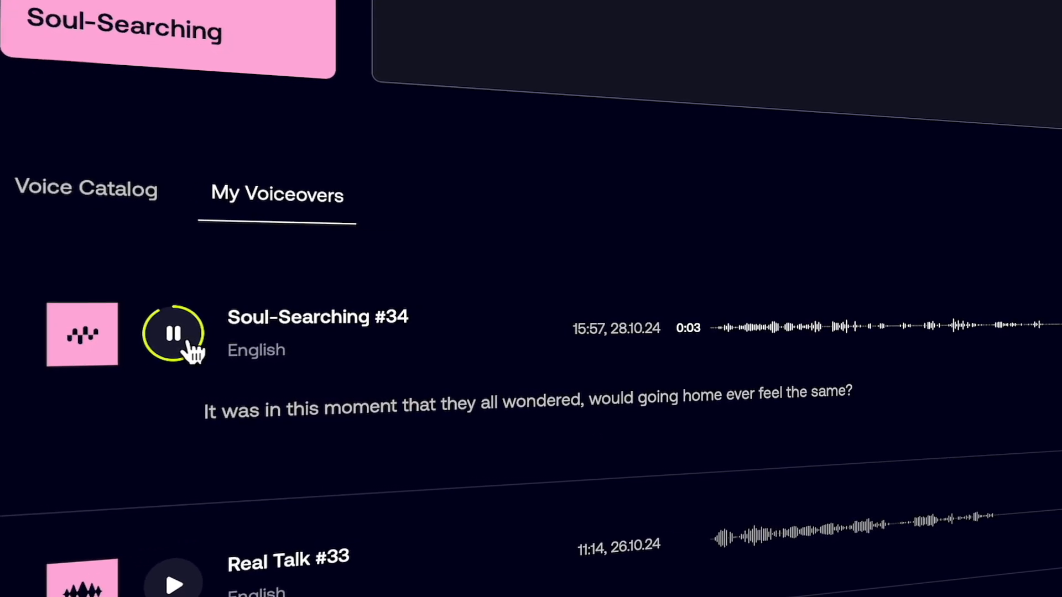
click(787, 144)
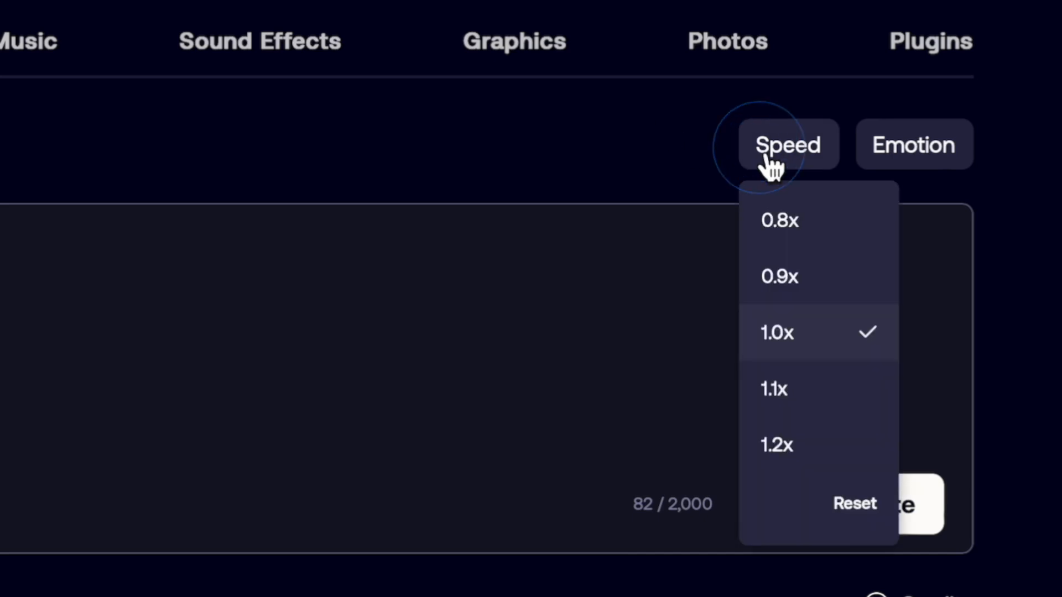
click(914, 143)
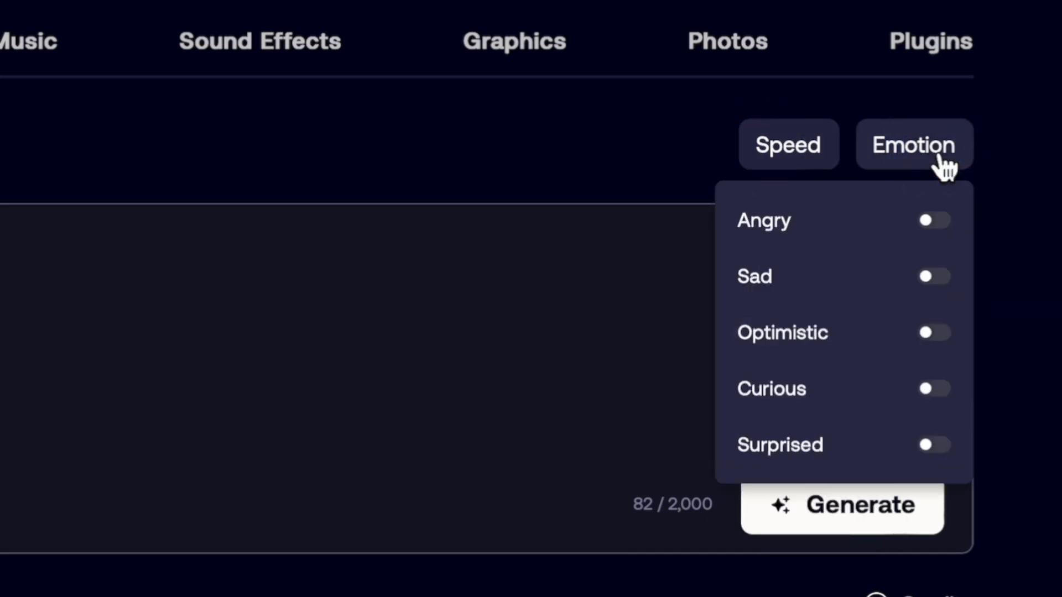
click(933, 388)
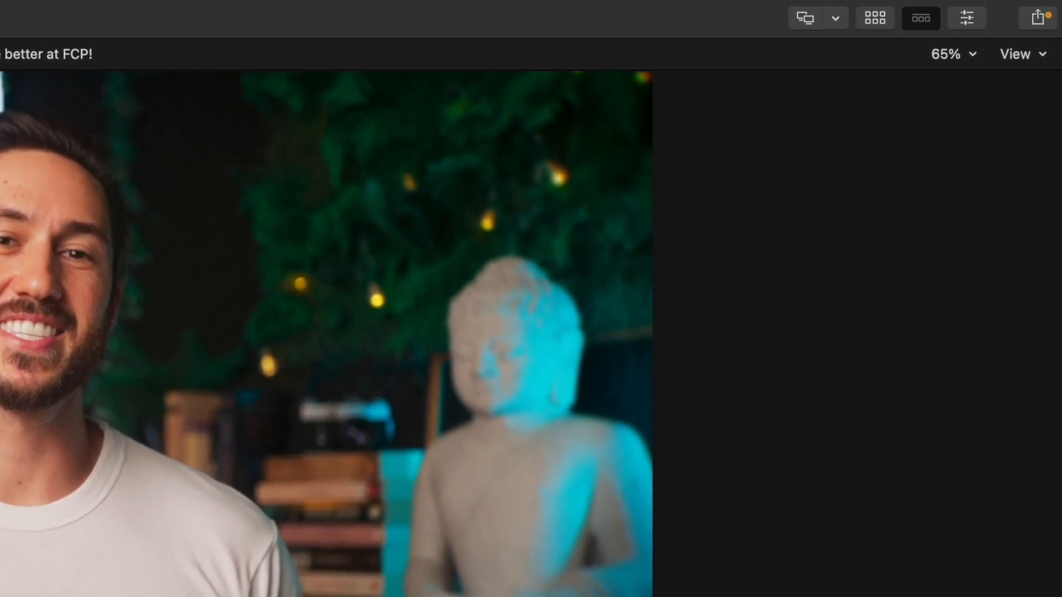
Show the dialogue clip's audio settings and the full list of 1551 installed effects
click(967, 18)
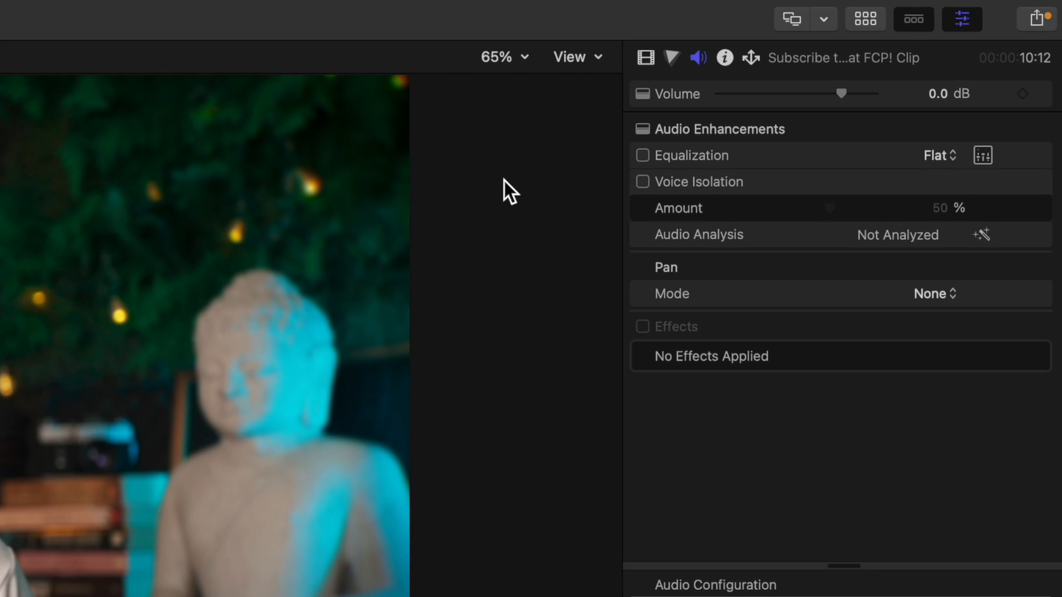
click(641, 182)
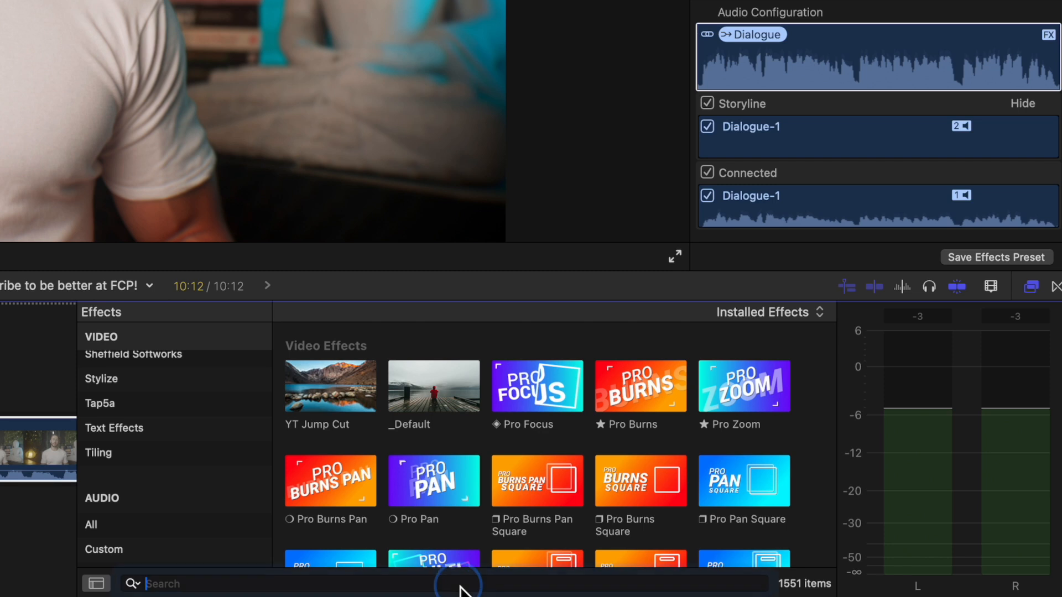
Search 'deroom' and apply DeRoom2 (FxFactory) to the dialogue clip
text(deroom)
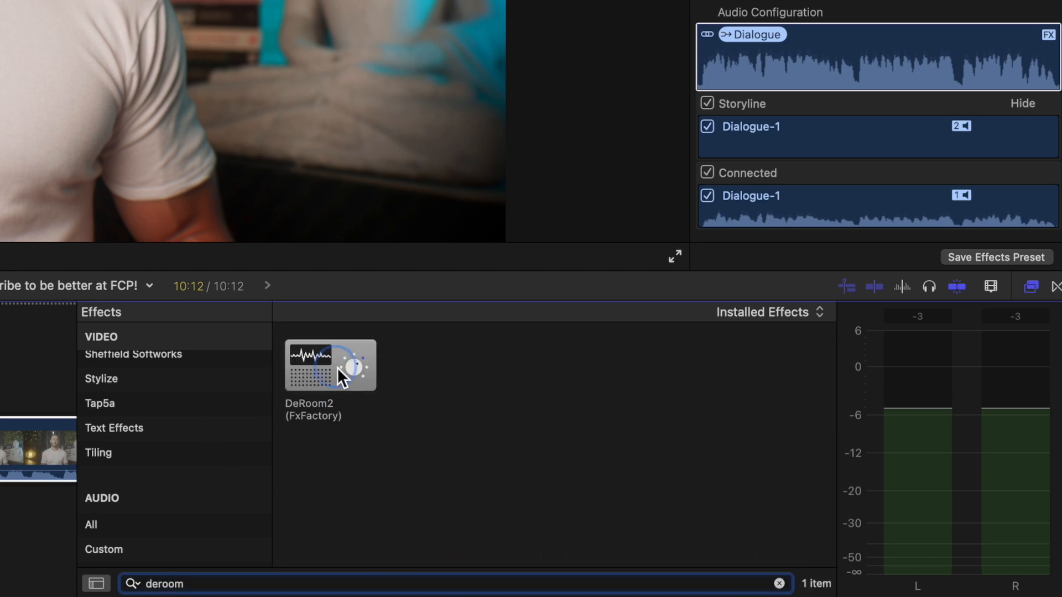
double_click(330, 365)
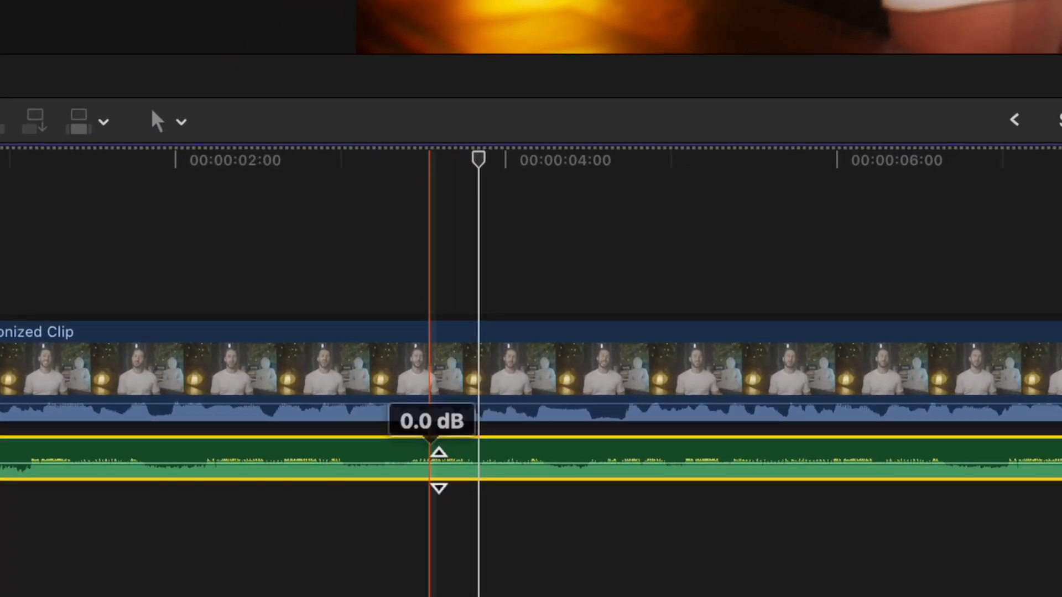
Drag the music clip's volume line down to -25.0 dB
drag(440, 451, 418, 565)
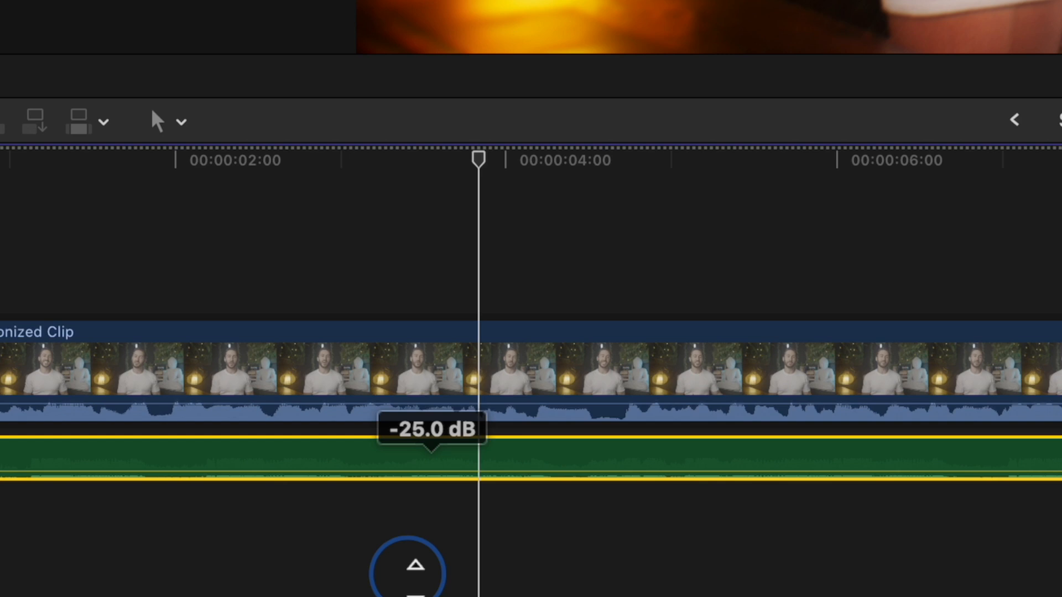
key(cmd)
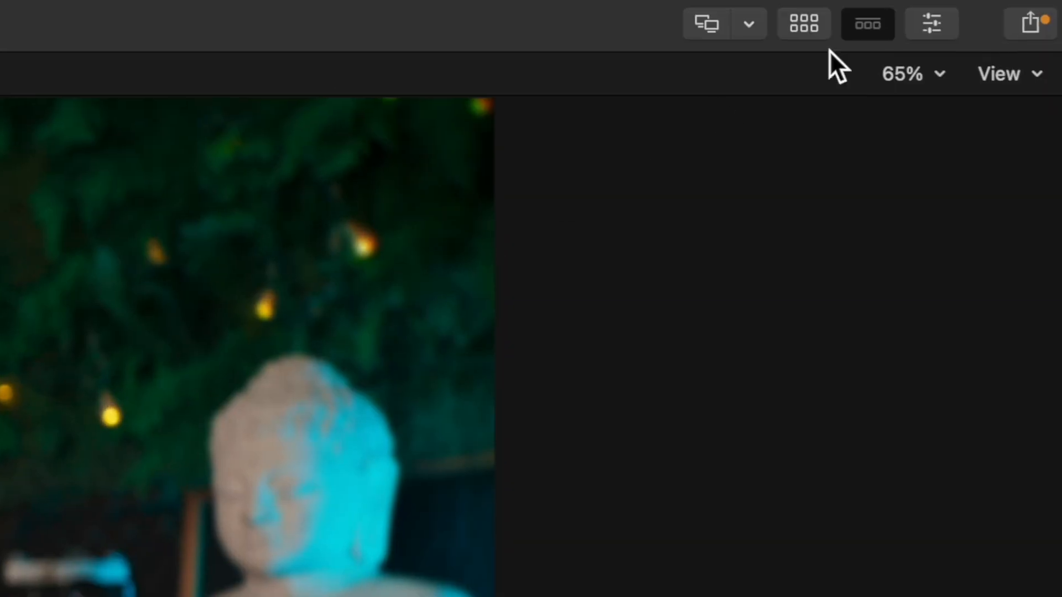
Find Channel EQ in the installed effects and apply it to the Good Sport! music clip
click(931, 23)
text(channel)
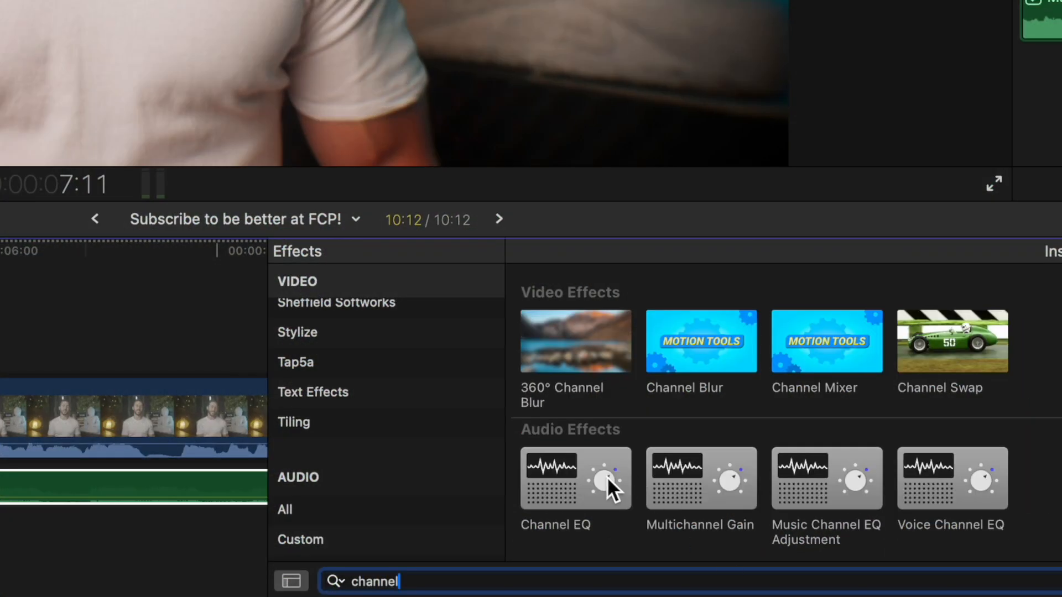
double_click(575, 477)
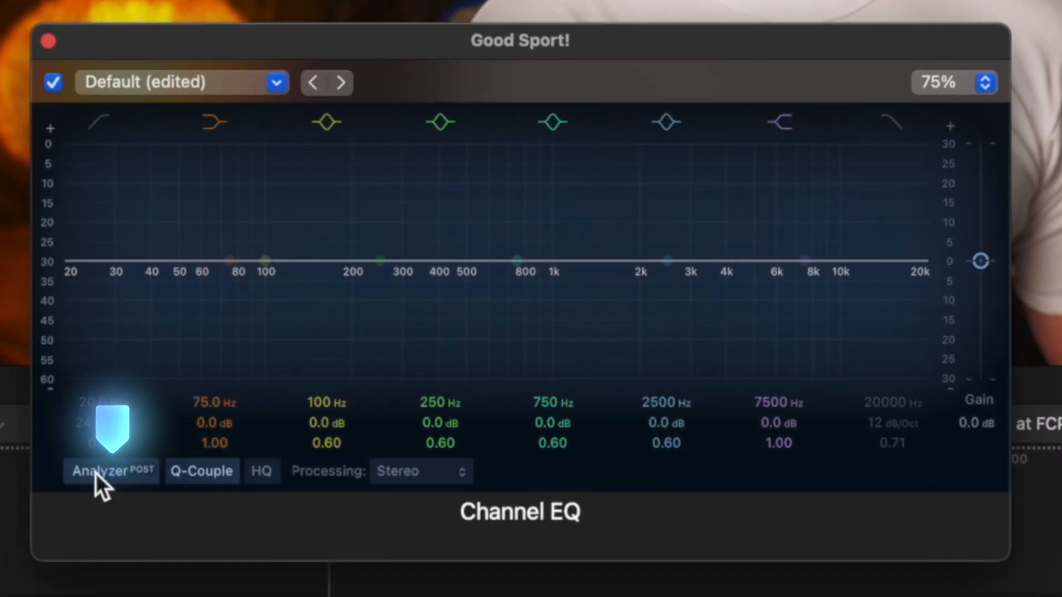
Turn on the Analyzer and place a low-mid cut near 324 Hz at about -6.5 dB
click(111, 471)
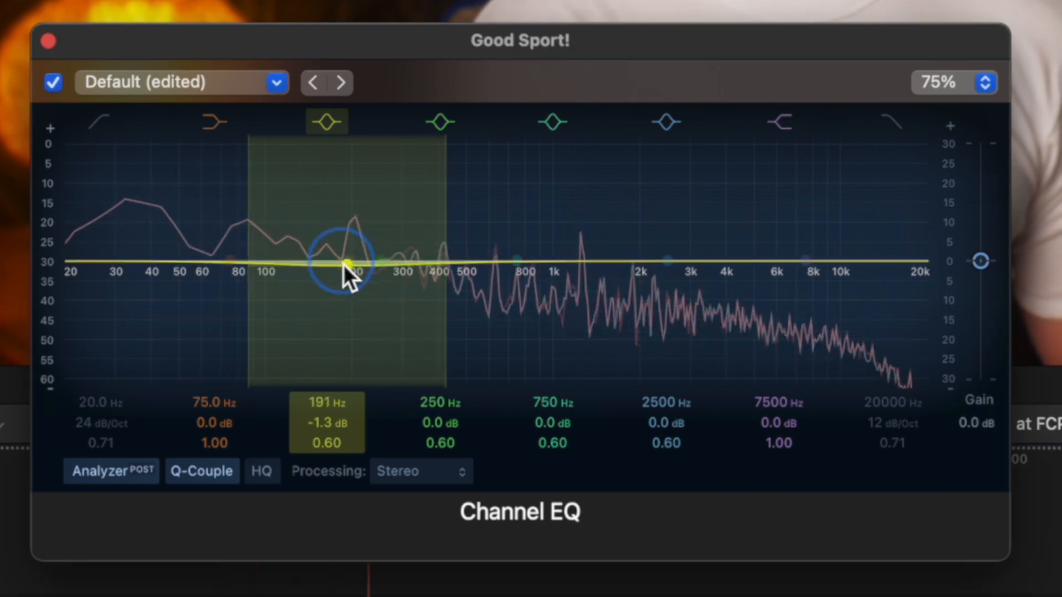
drag(346, 263, 313, 294)
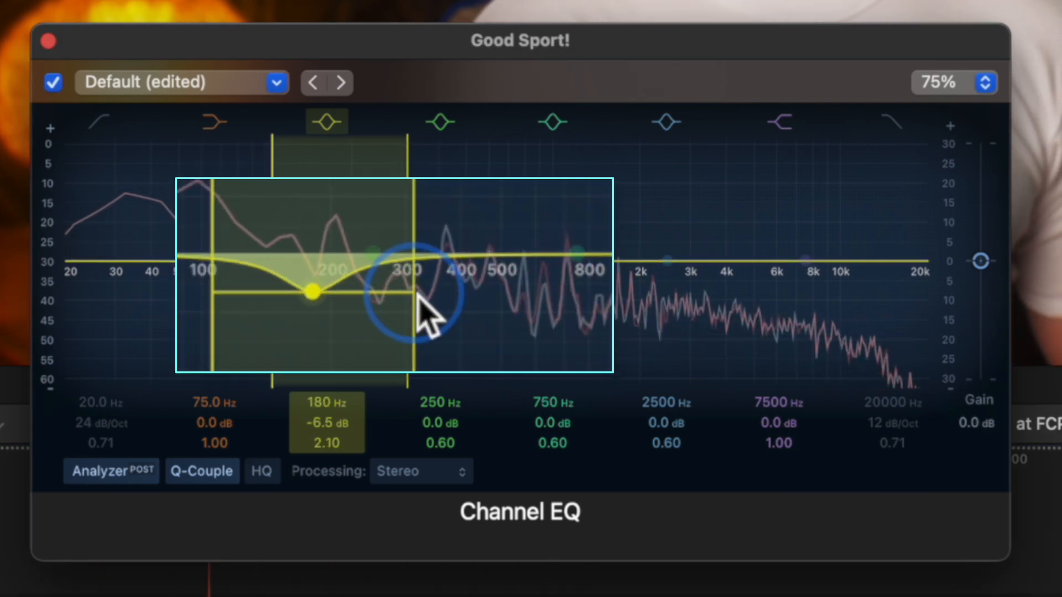
drag(313, 292, 411, 296)
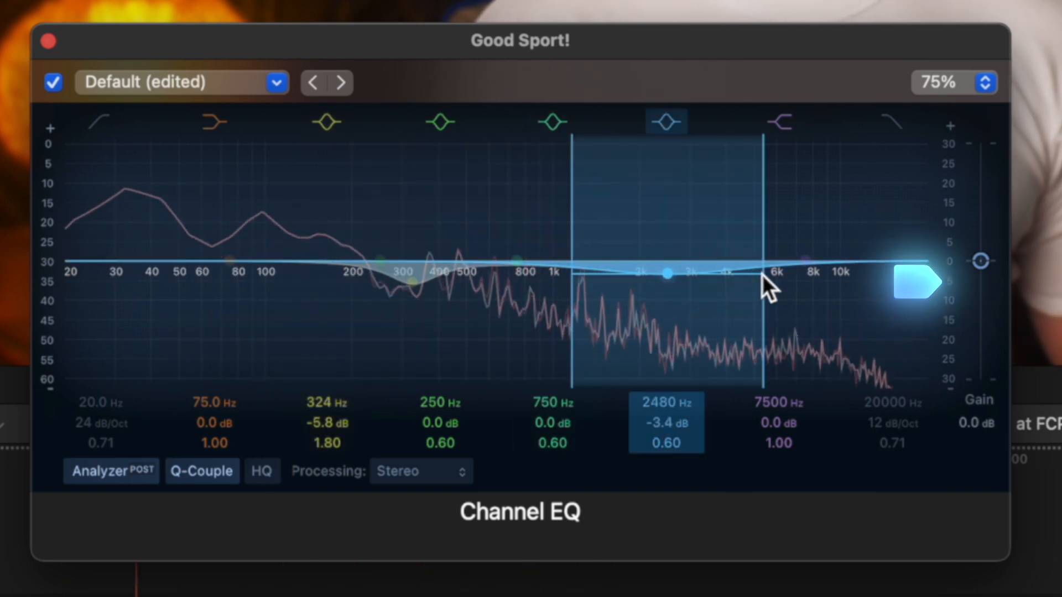
Add an upper cut of about 5 dB and shift it down to roughly 1870 Hz
drag(667, 275, 661, 278)
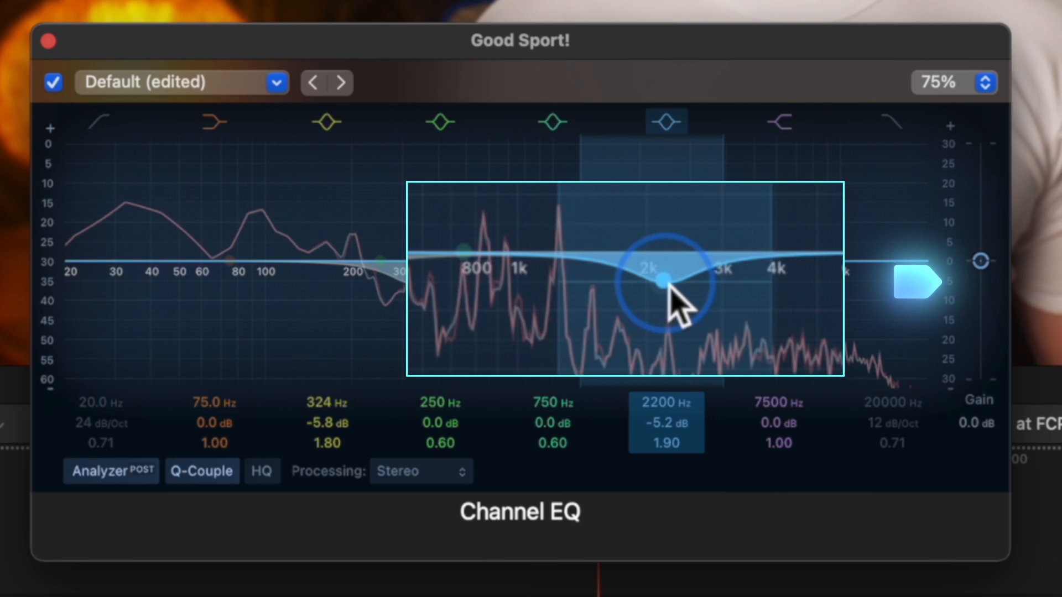
drag(660, 279, 629, 284)
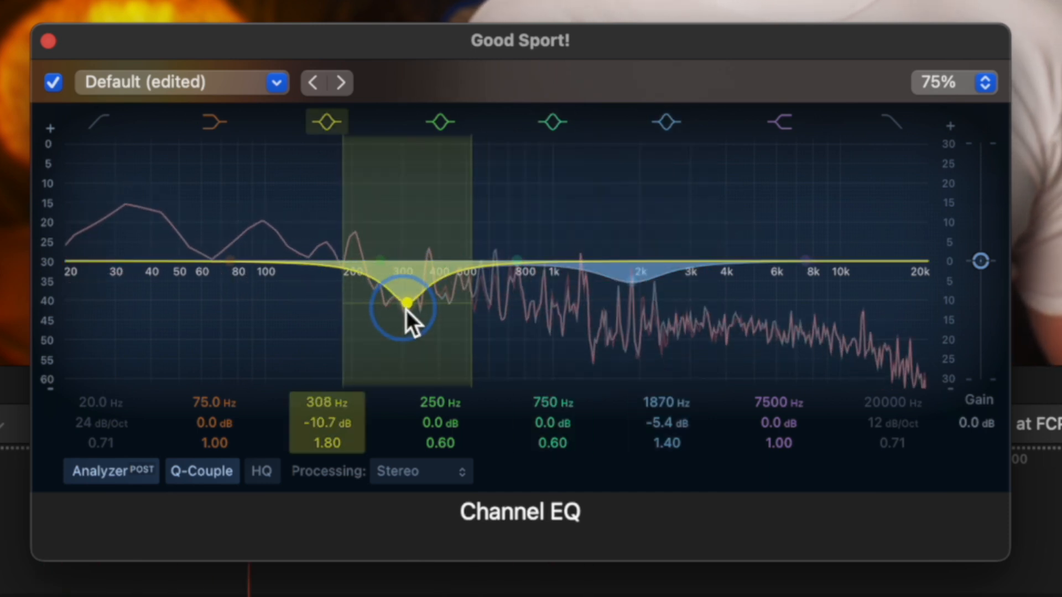
Deepen the low-mid cut near 312 Hz, settling it at about -11 dB
drag(406, 301, 406, 307)
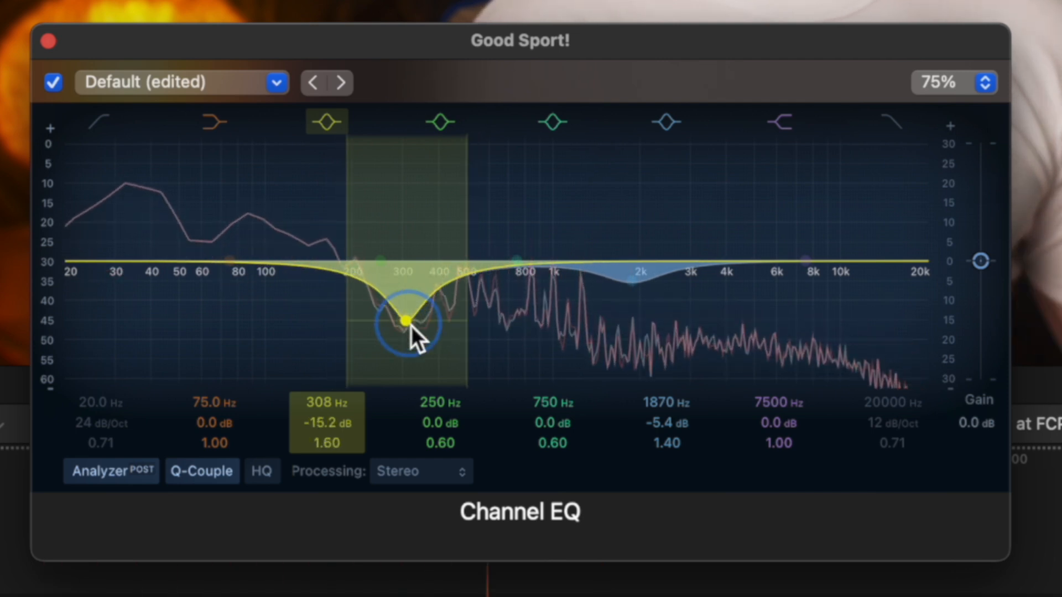
drag(405, 324, 406, 305)
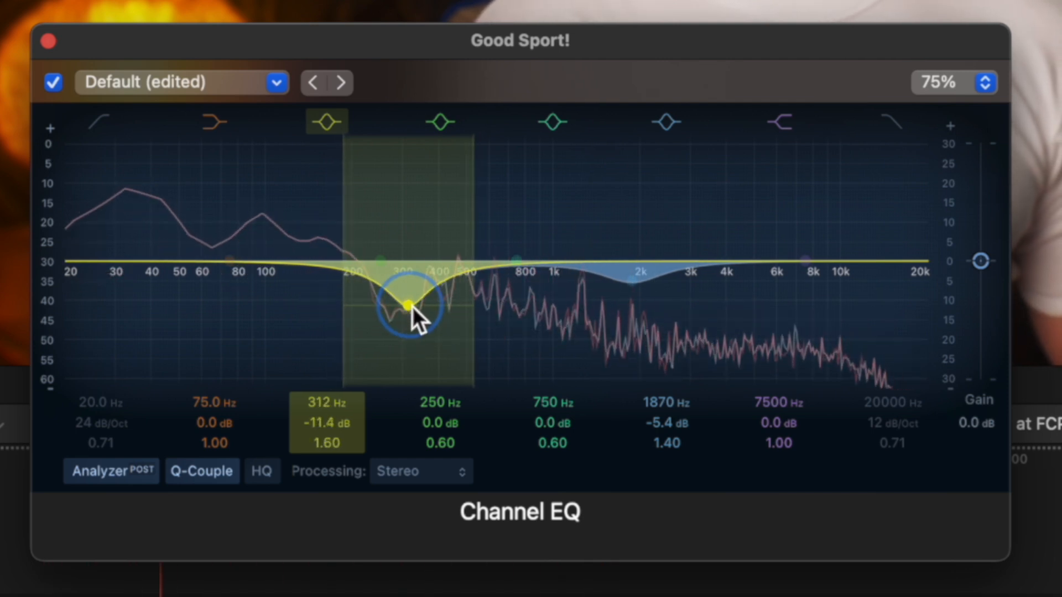
drag(406, 306, 406, 292)
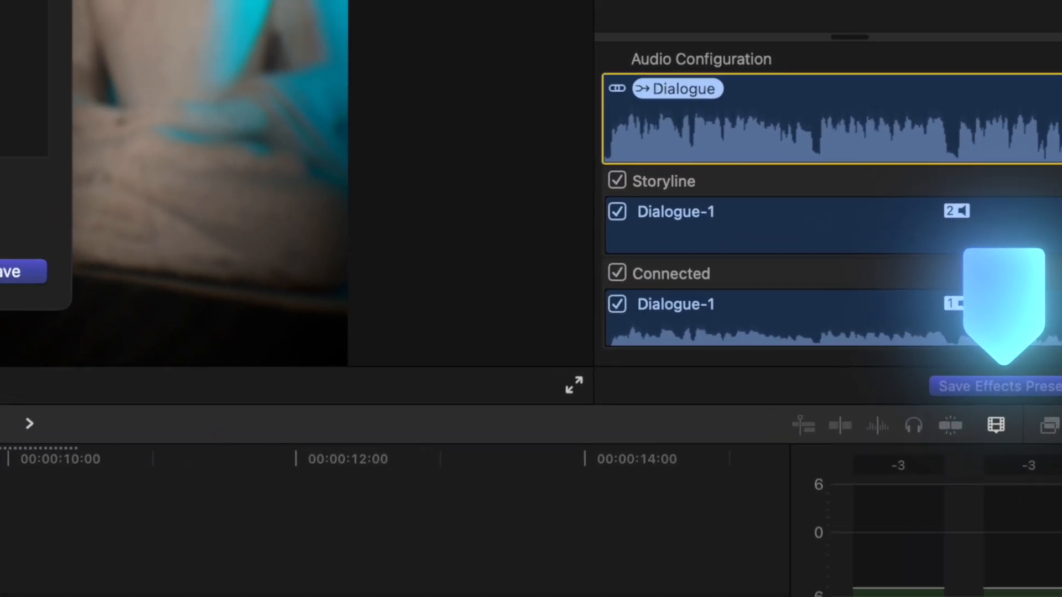
Save the dialogue effects as the Voice Adjustment preset, then begin saving the music EQ preset
click(998, 386)
text(Voice Adjustment)
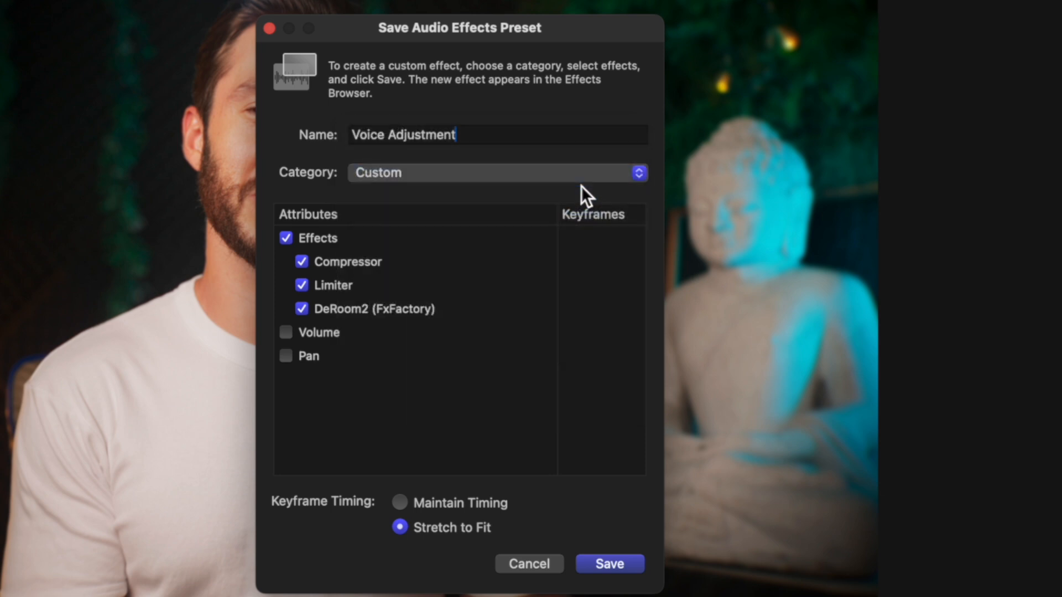
click(608, 563)
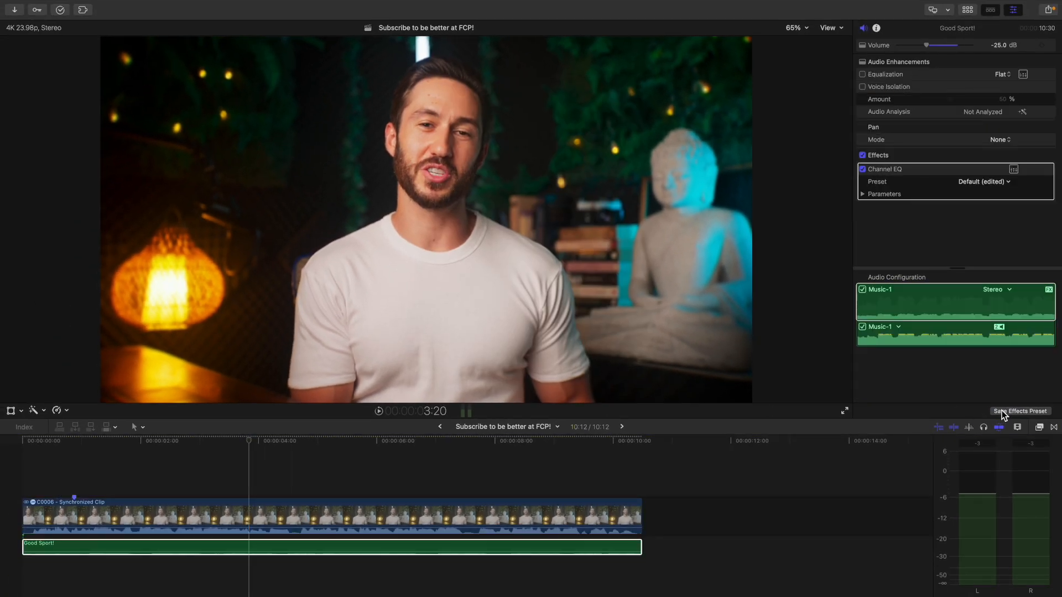
click(1019, 411)
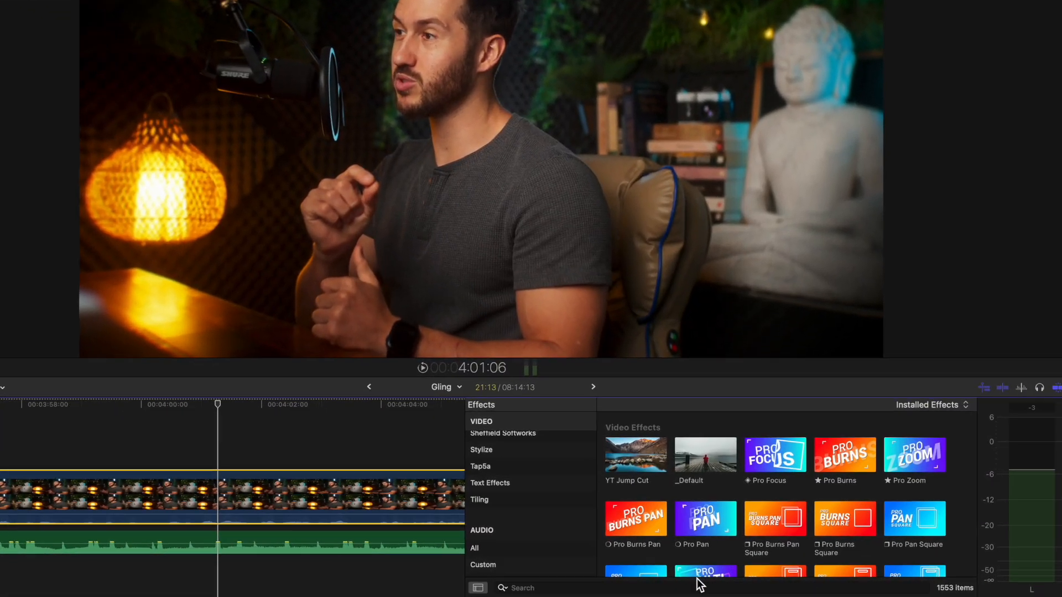
Search effects for 'voice', apply the preset, and show the clip's Audio inspector
text(voice)
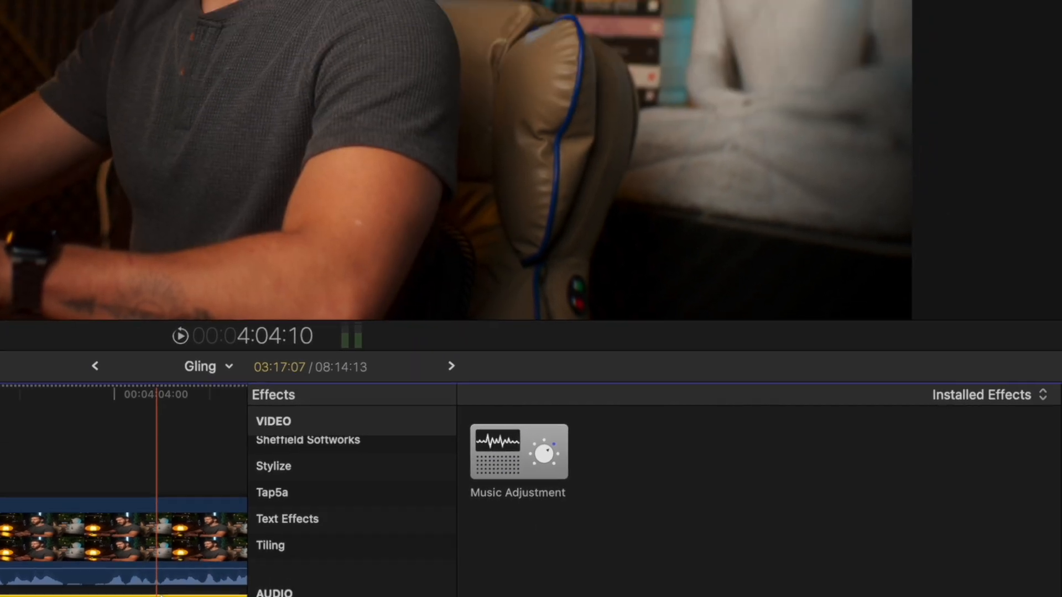
click(985, 17)
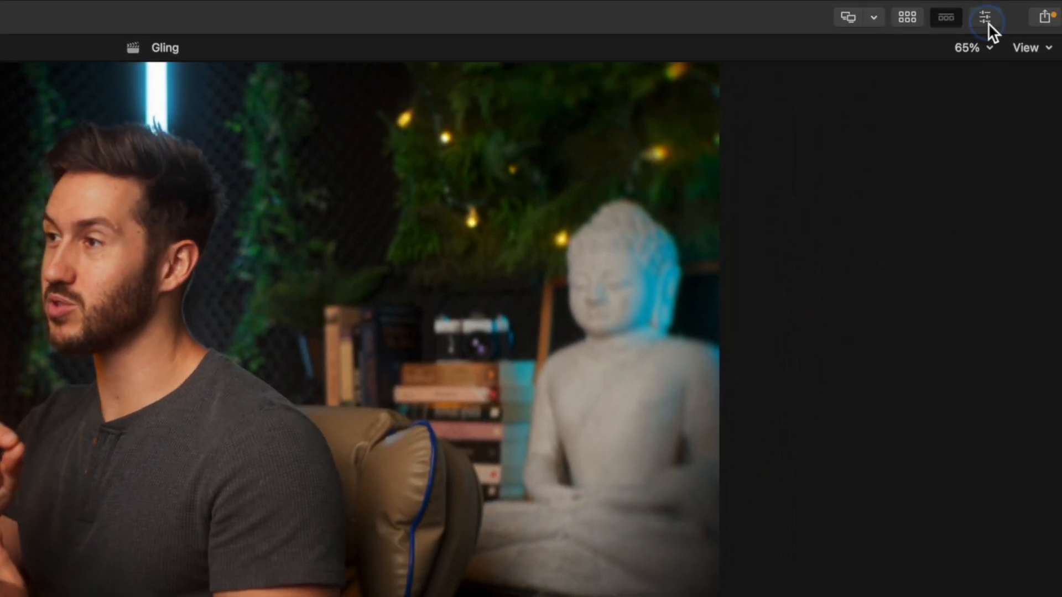
click(984, 17)
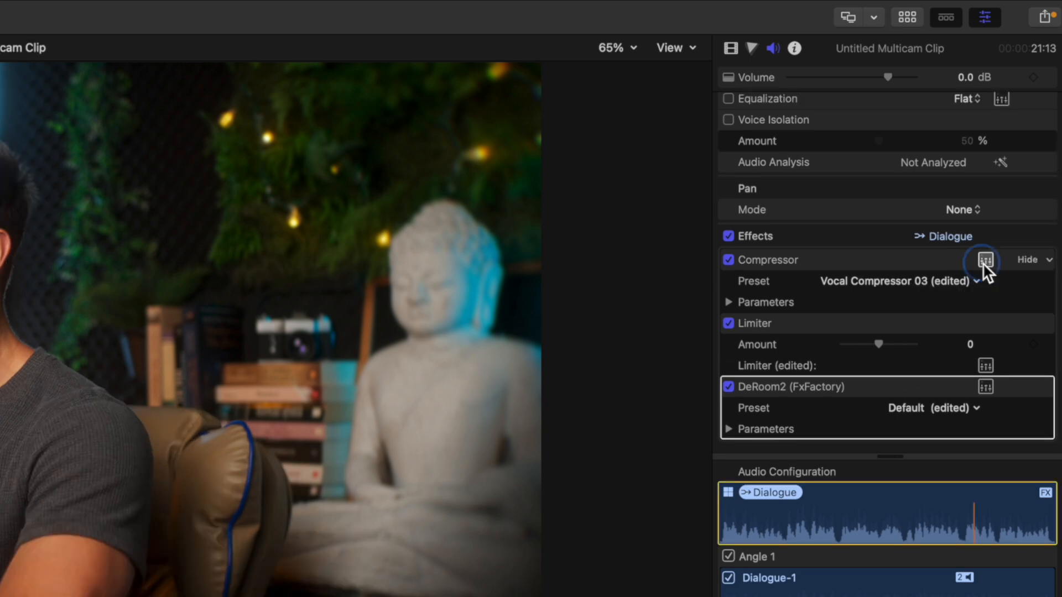
Lower the Compressor threshold to about -33.5 dB in its full controls
click(980, 261)
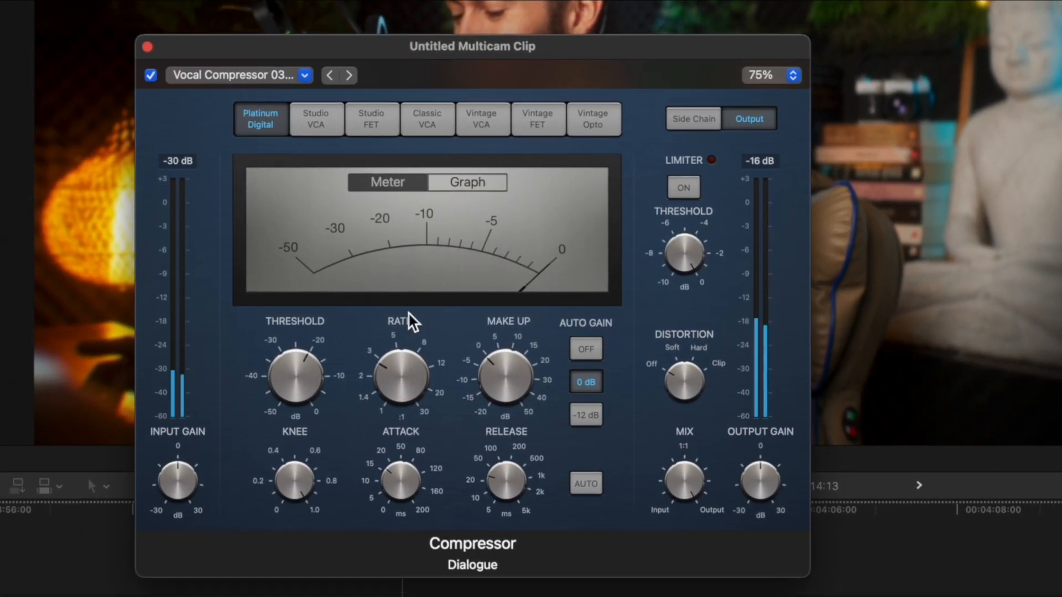
drag(294, 380, 301, 403)
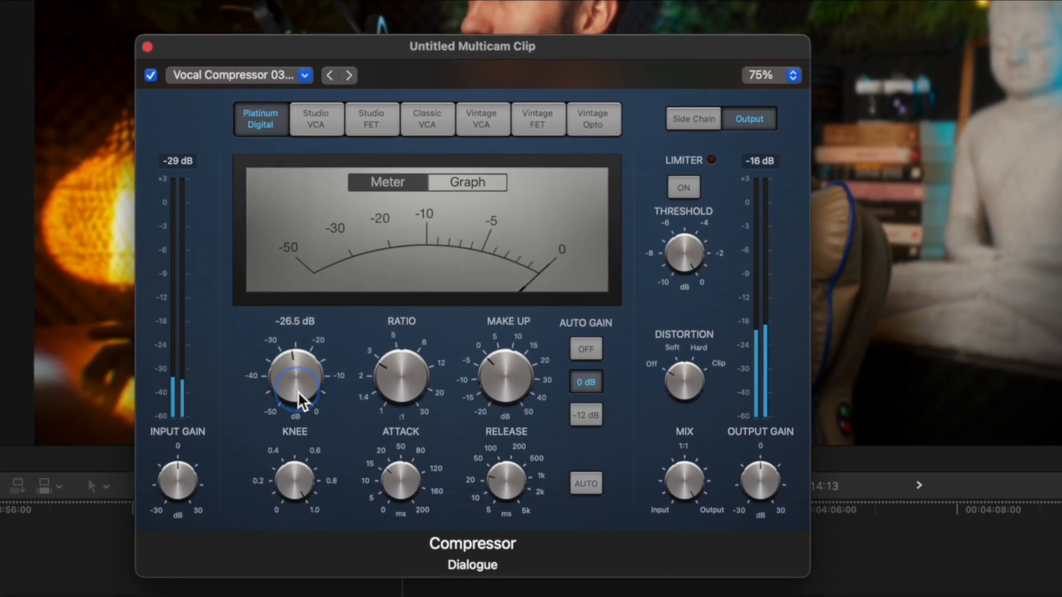
drag(295, 375, 297, 413)
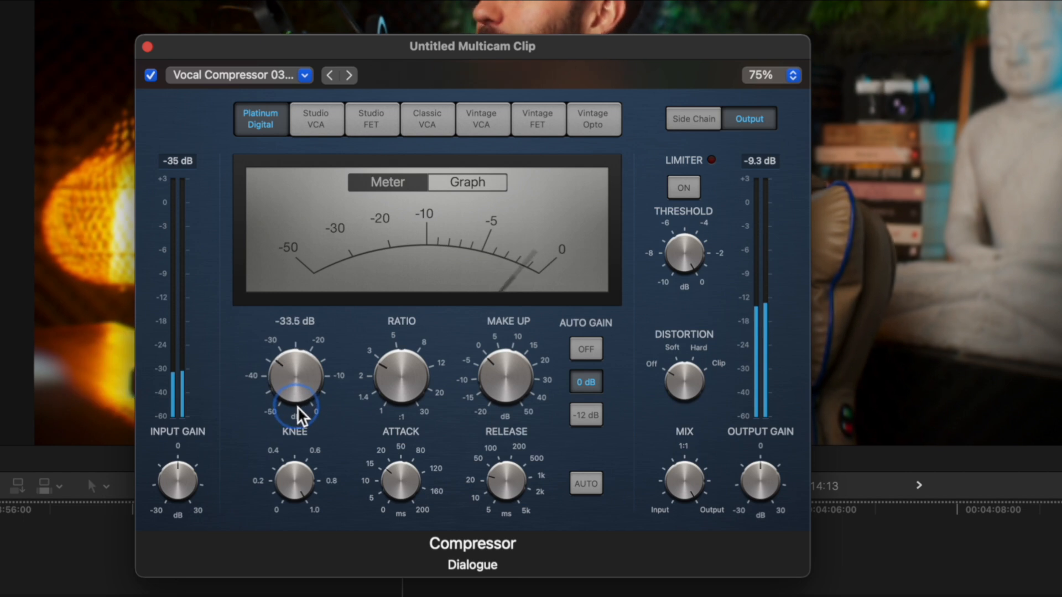
drag(295, 376, 294, 393)
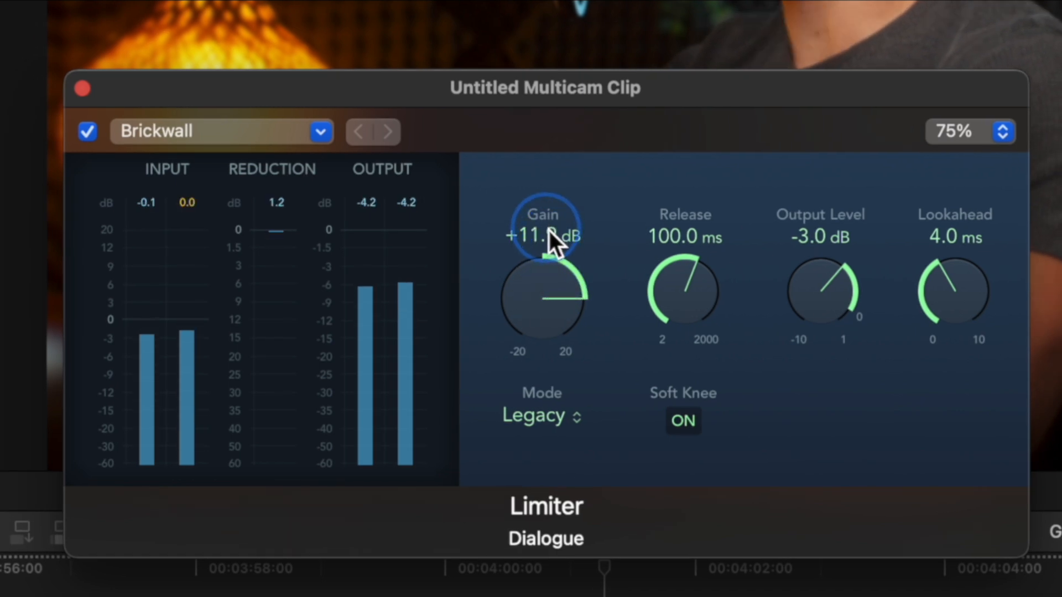
Raise the Limiter gain to about +12 dB
drag(542, 298, 549, 284)
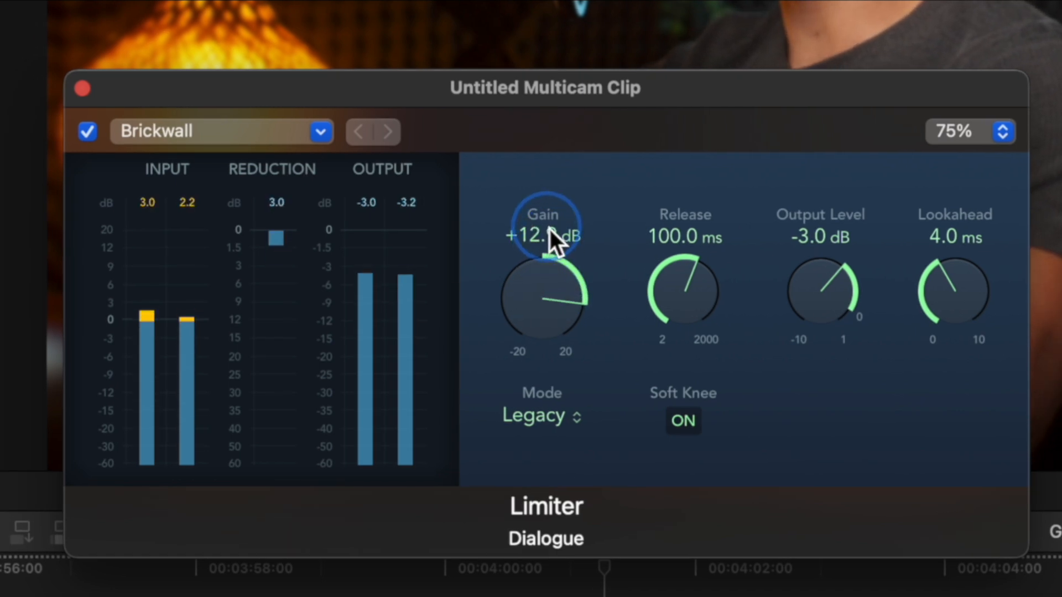